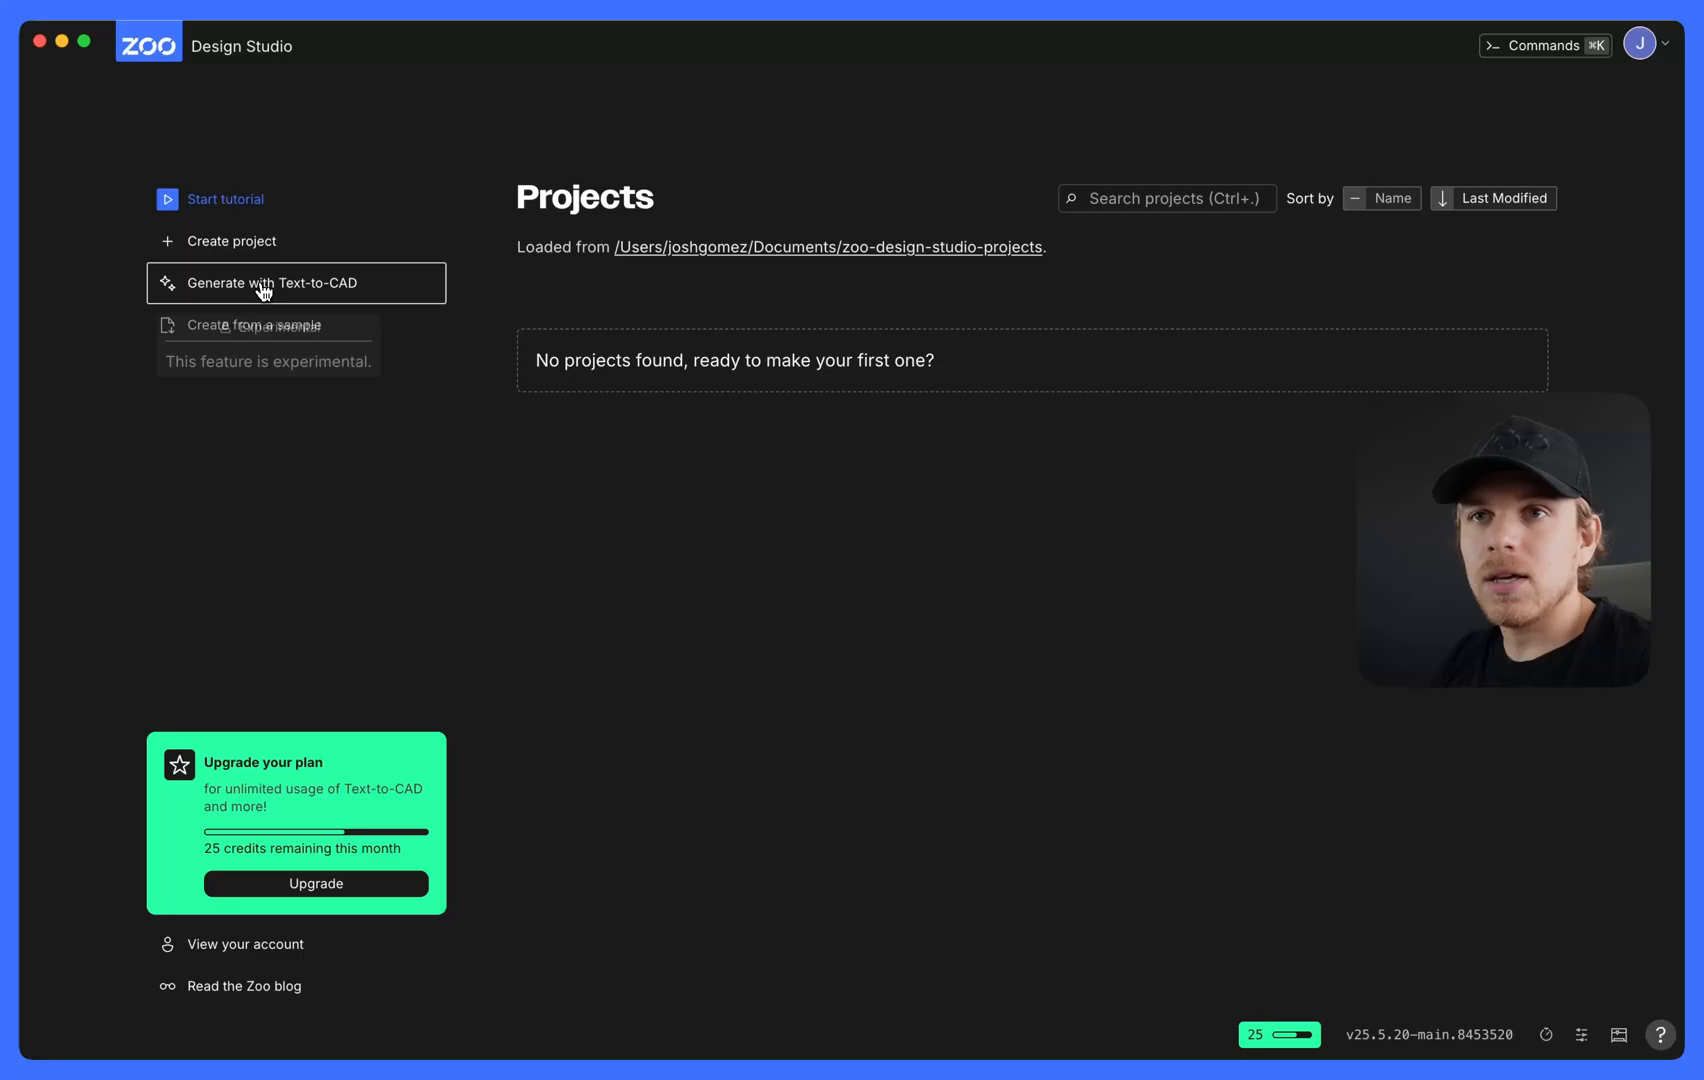
Submit the Text-to-CAD prompt 'design a car wheel' to generate a new project.
click(264, 282)
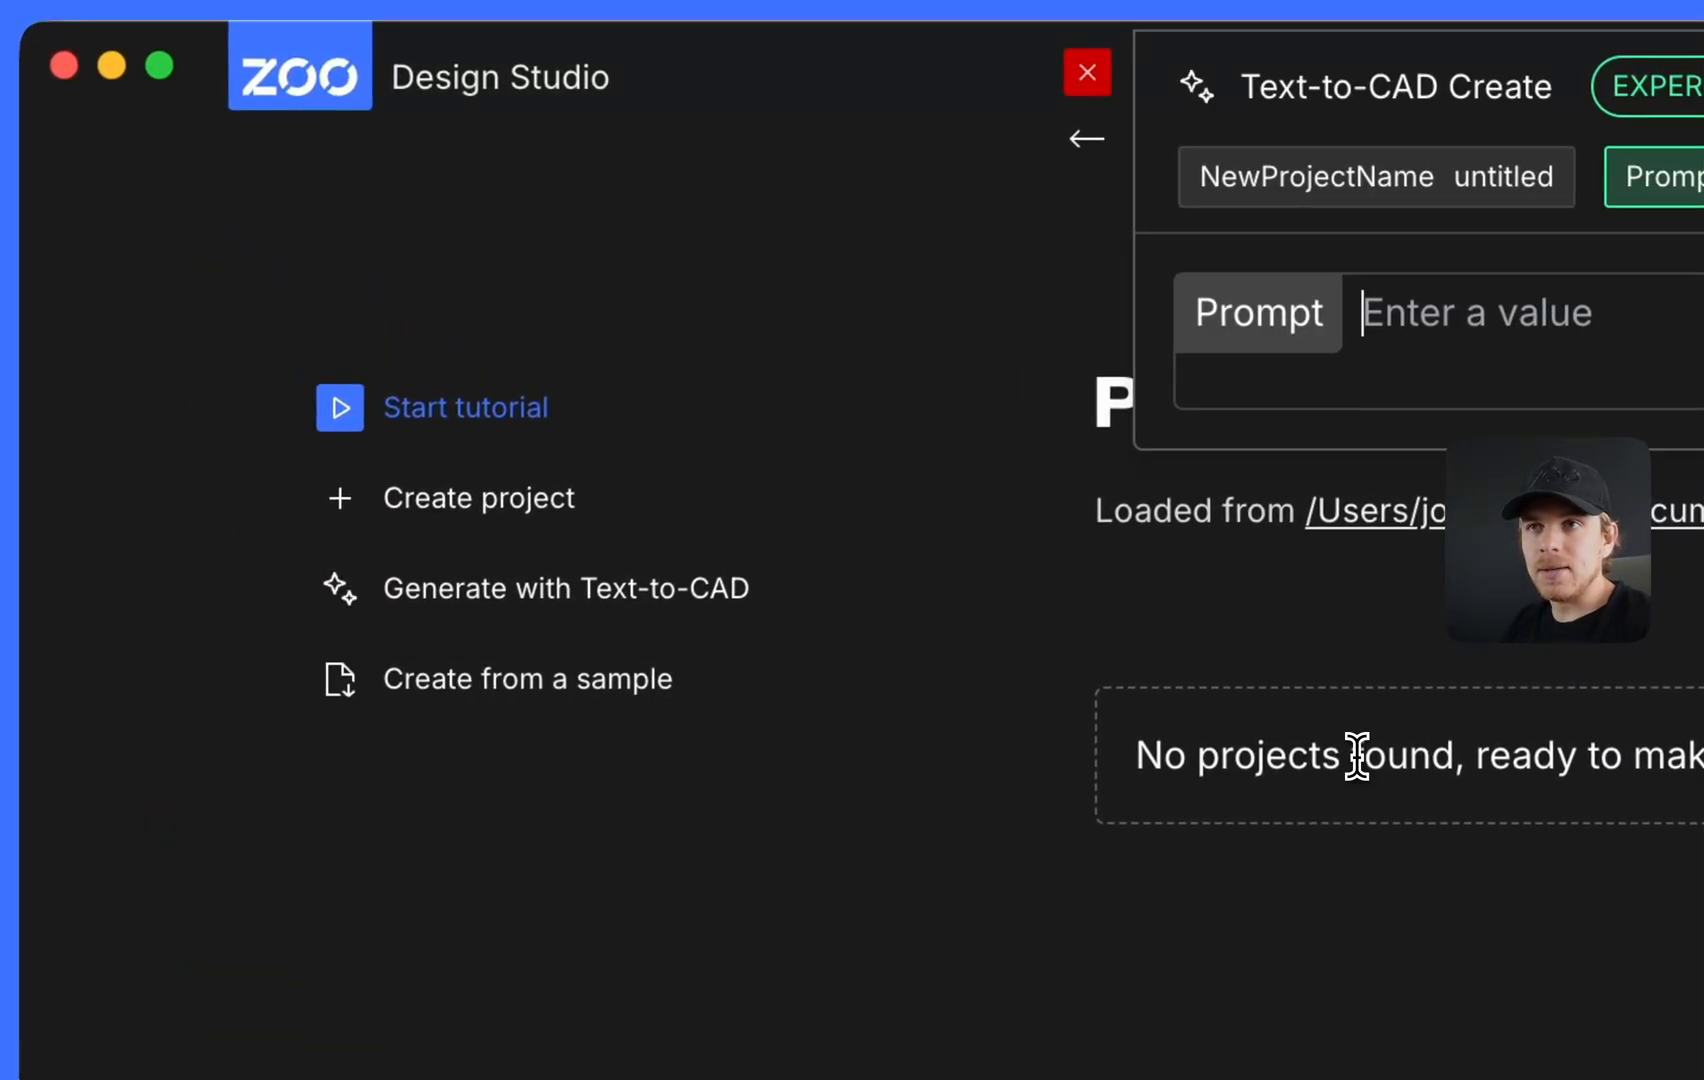
text(design)
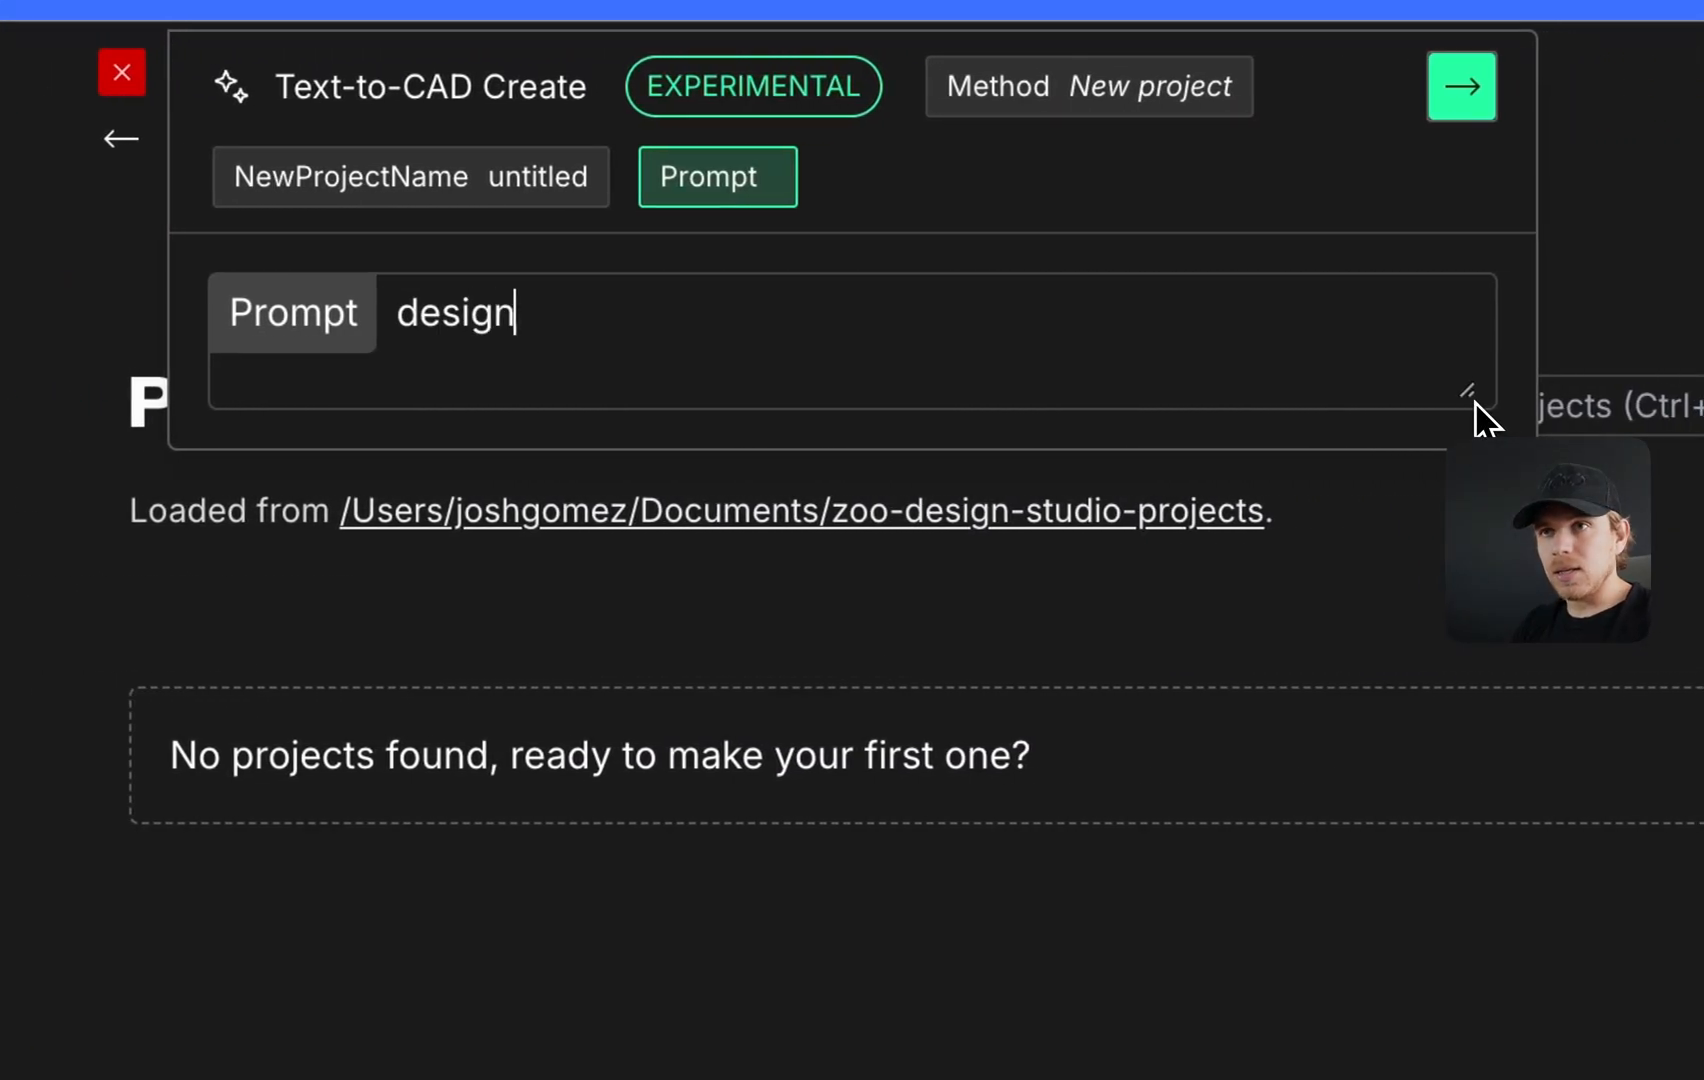
text(a car wheel)
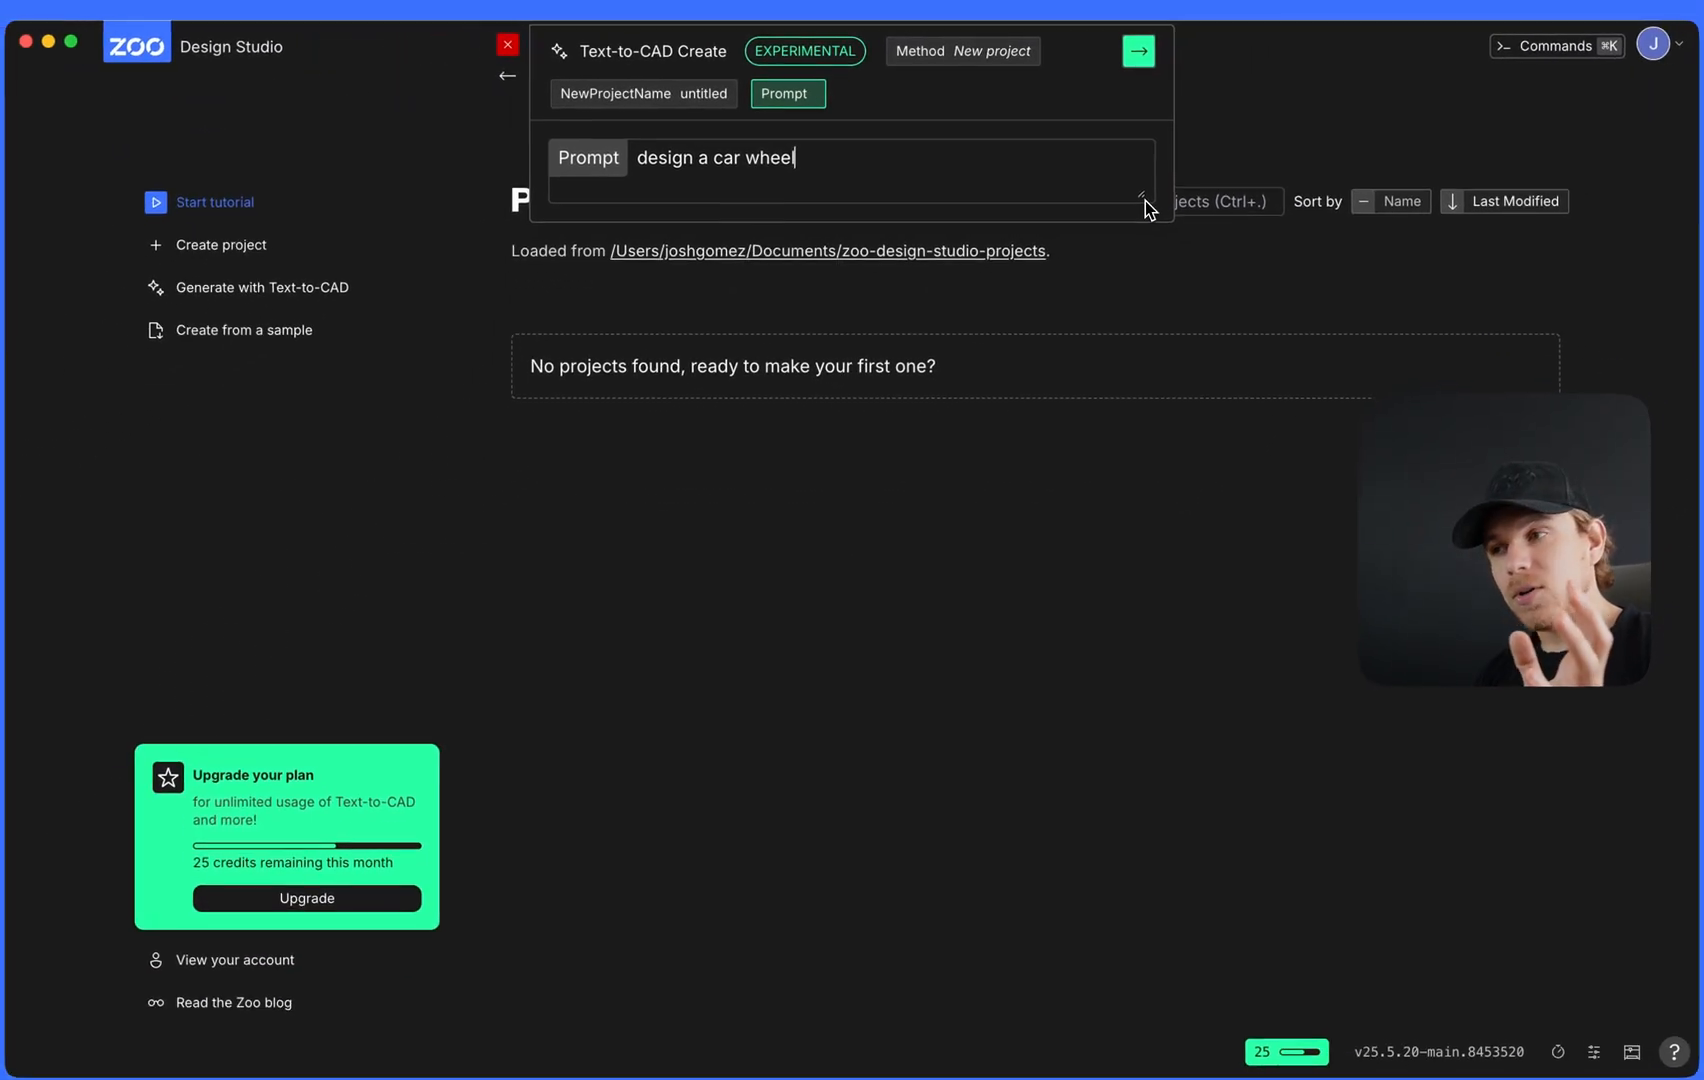
click(1138, 50)
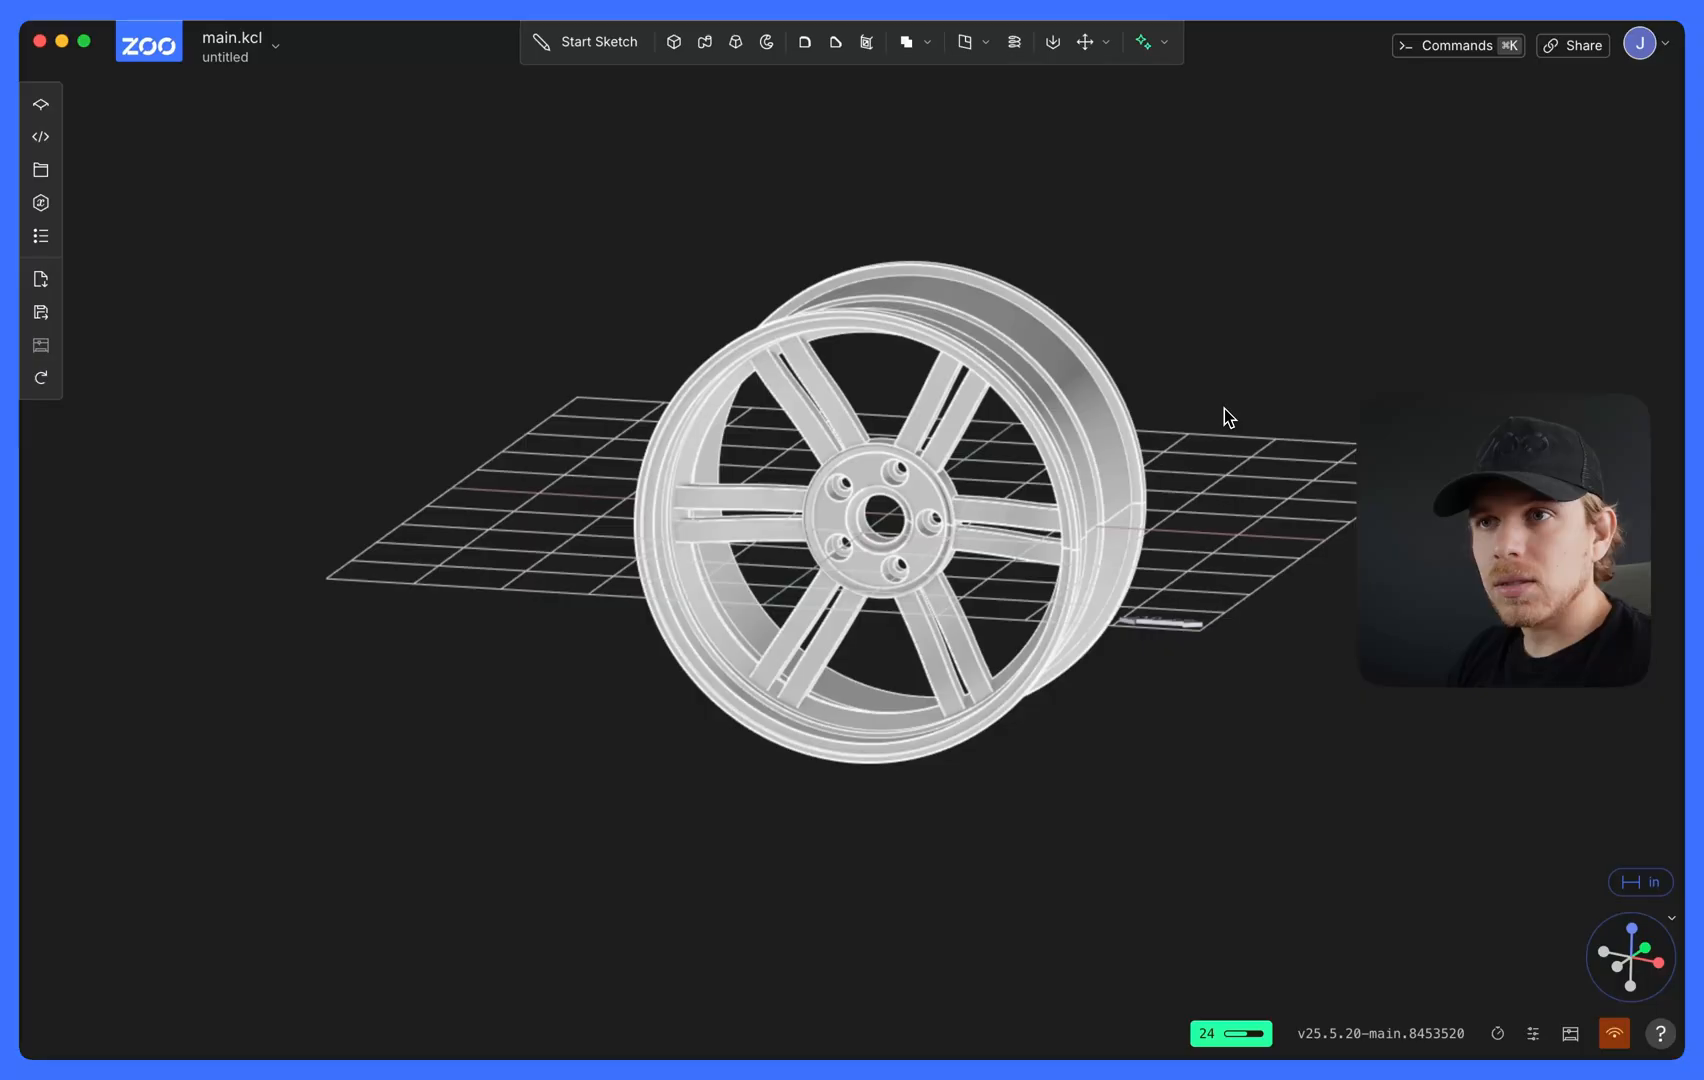
Orbit around the generated six-spoke wheel and bring up its feature tree.
drag(1228, 418, 1448, 296)
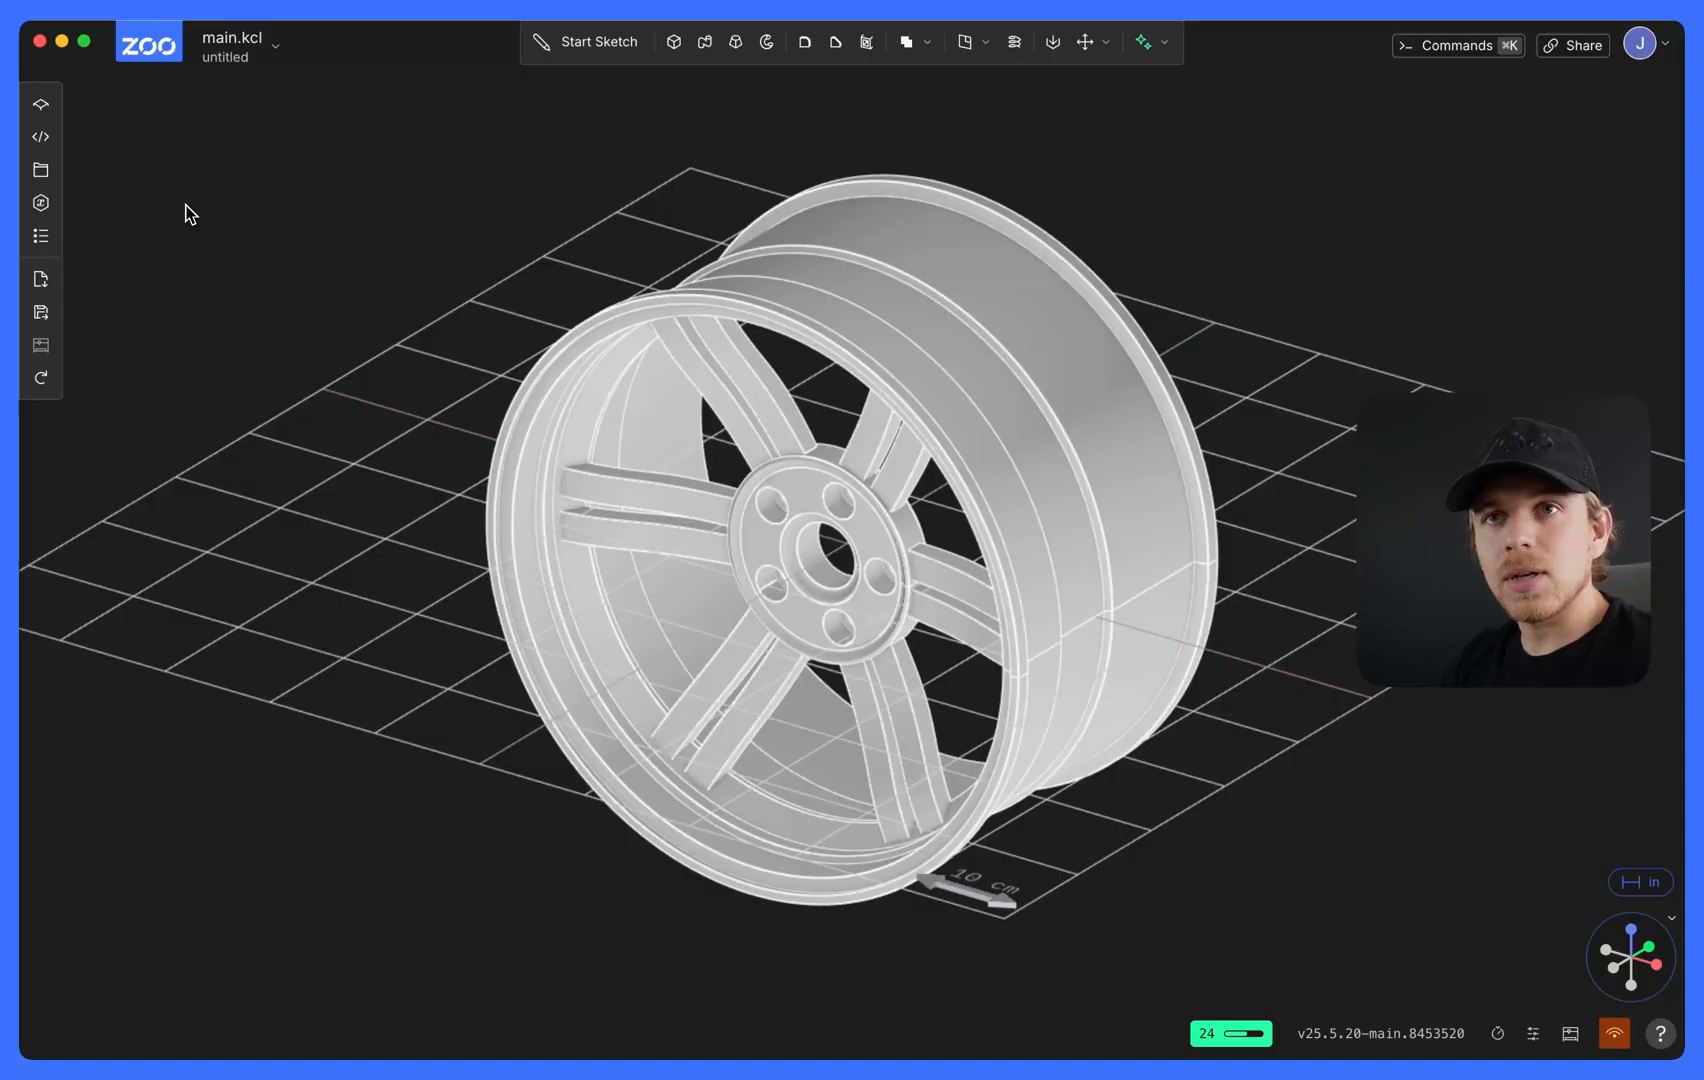
mouse_move(40, 102)
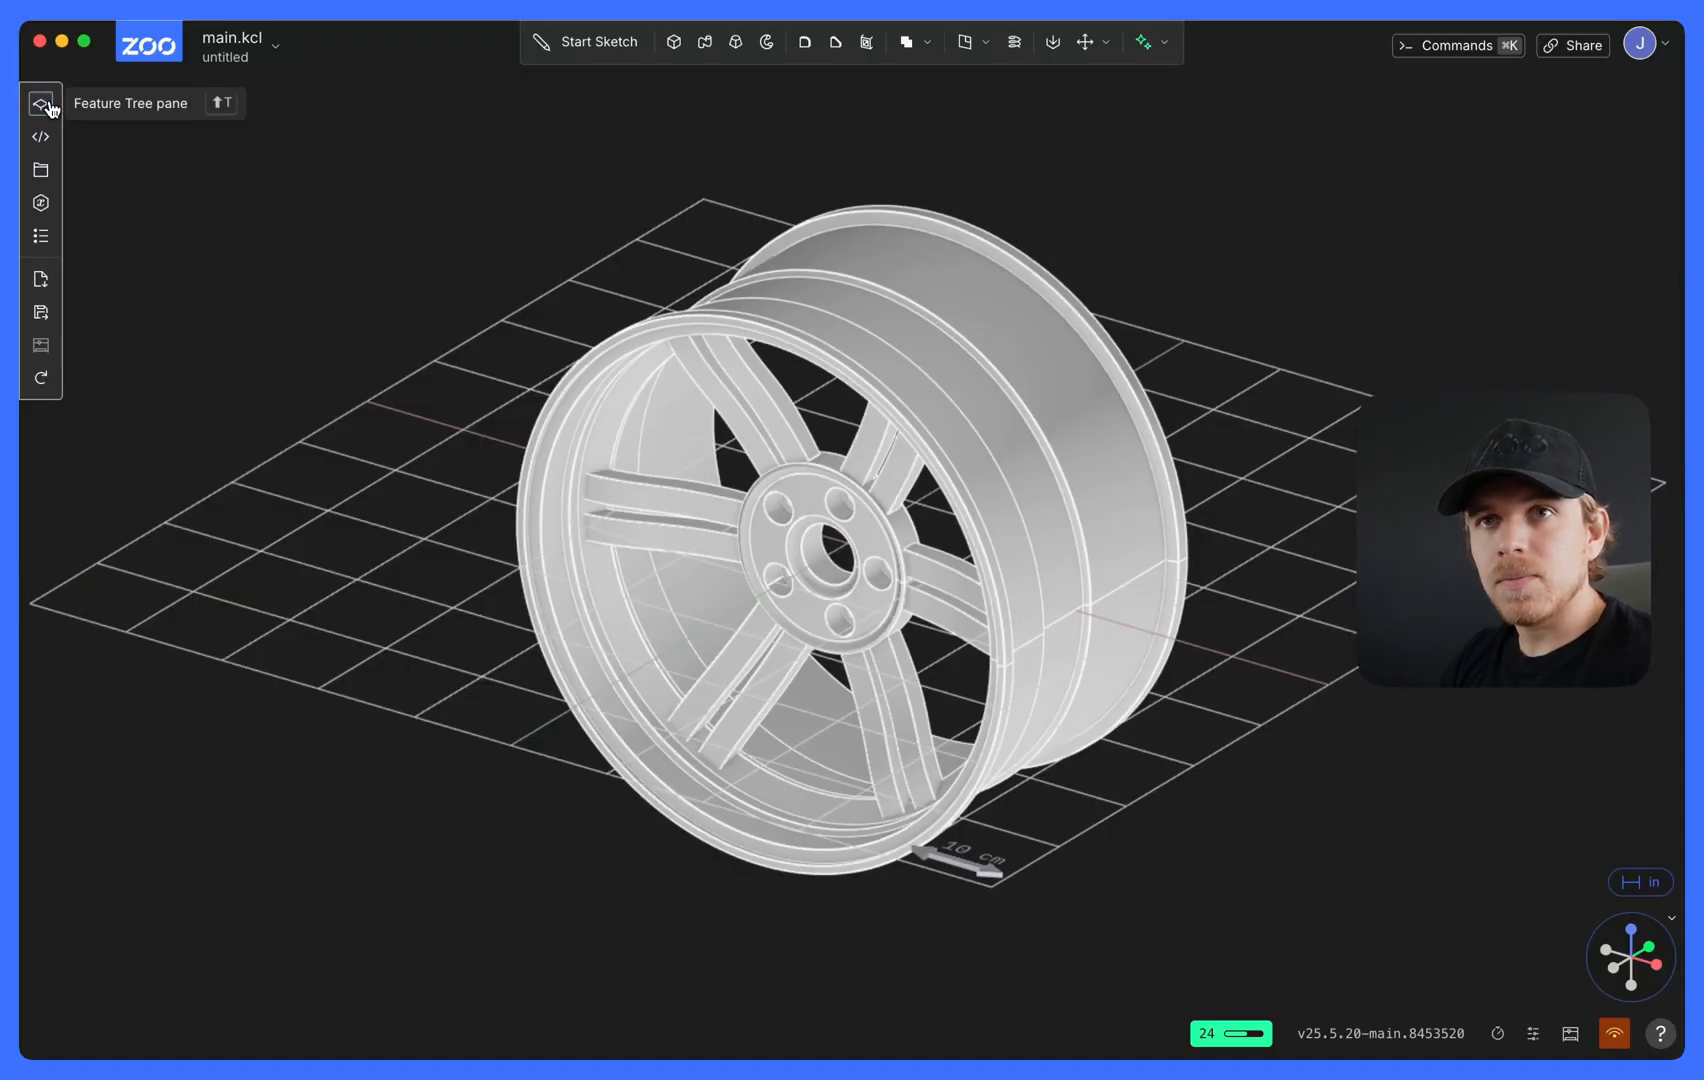
click(38, 134)
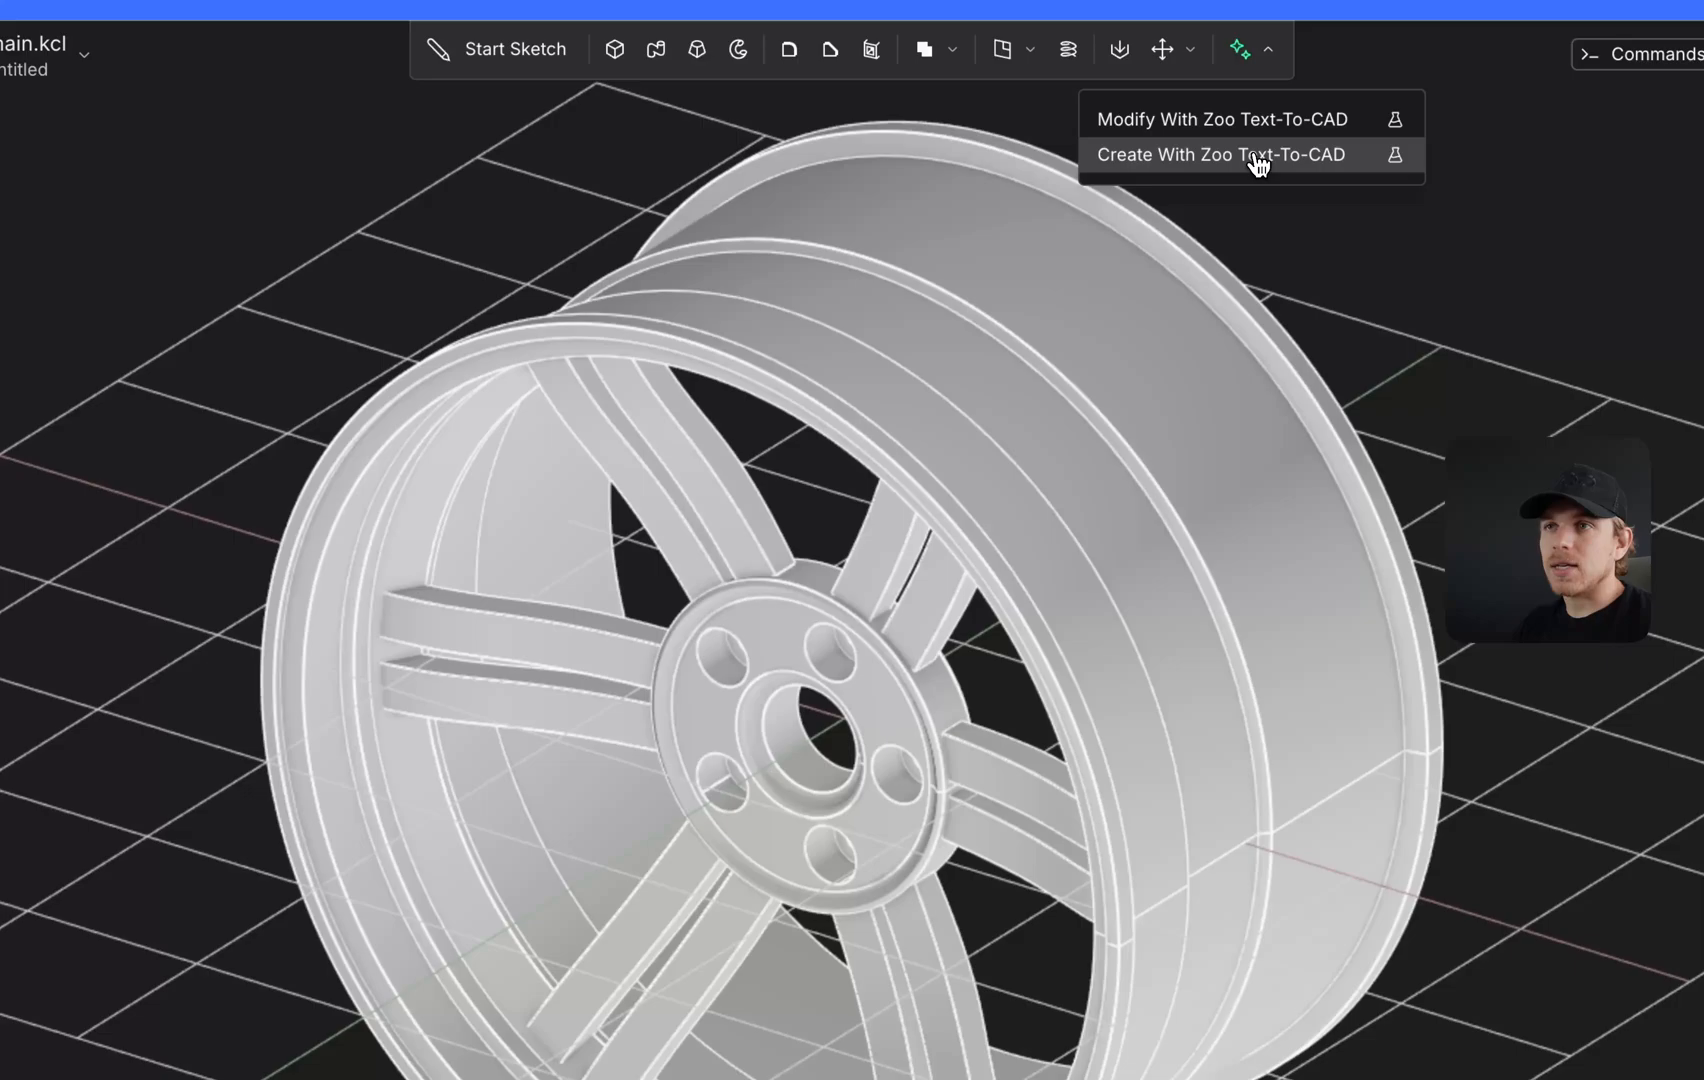
Submit a Text-to-CAD prompt for a 10 by 4 inch, .25 inch thick plate with a 2-inch centre hole.
click(1220, 154)
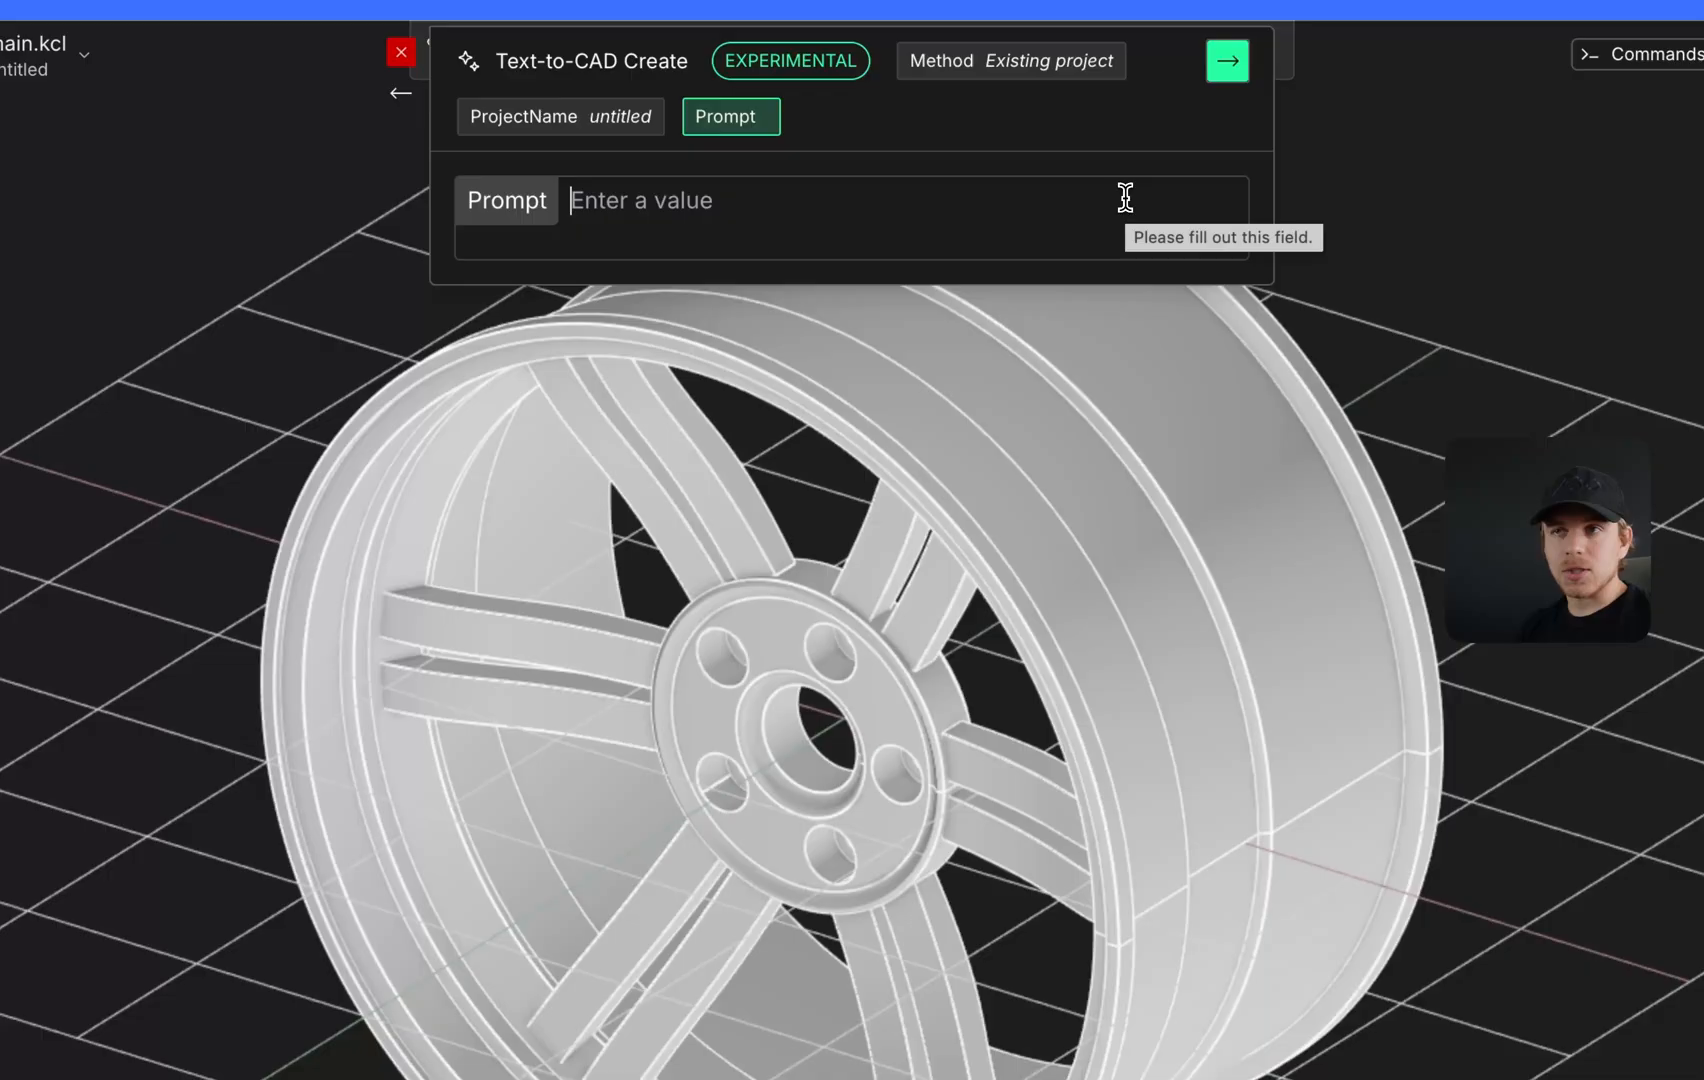
text(design a)
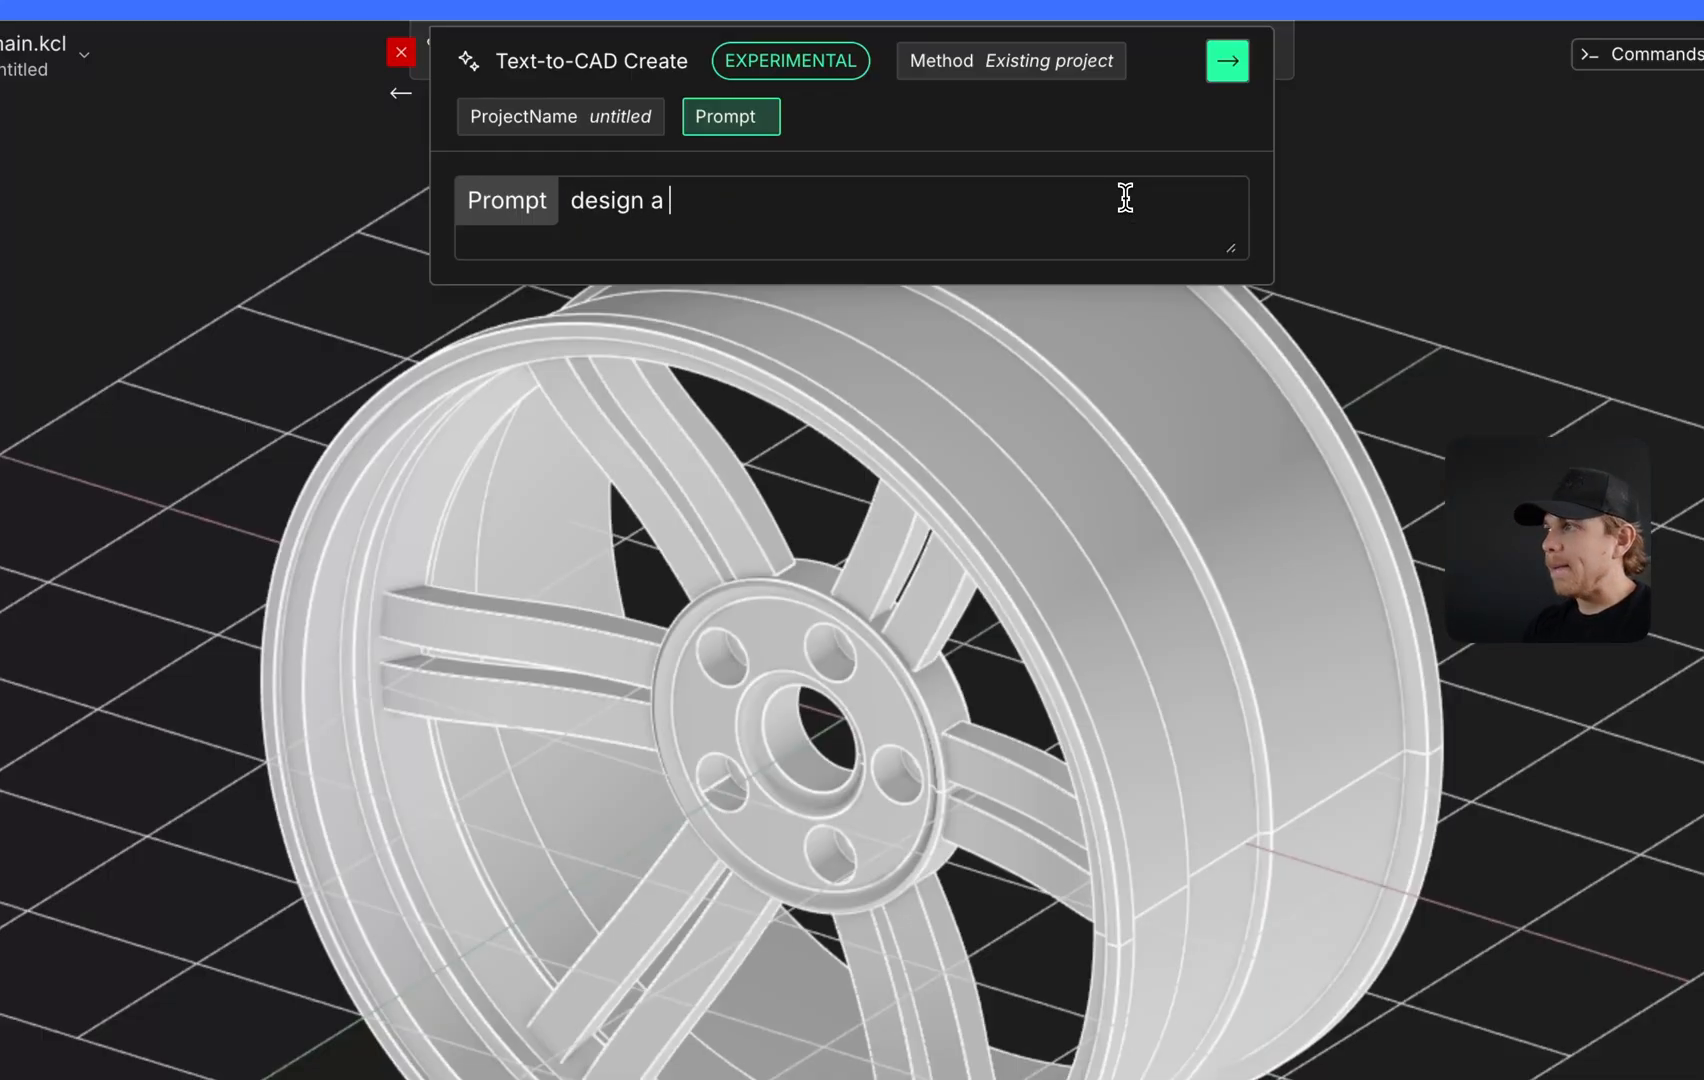
text(plate that's)
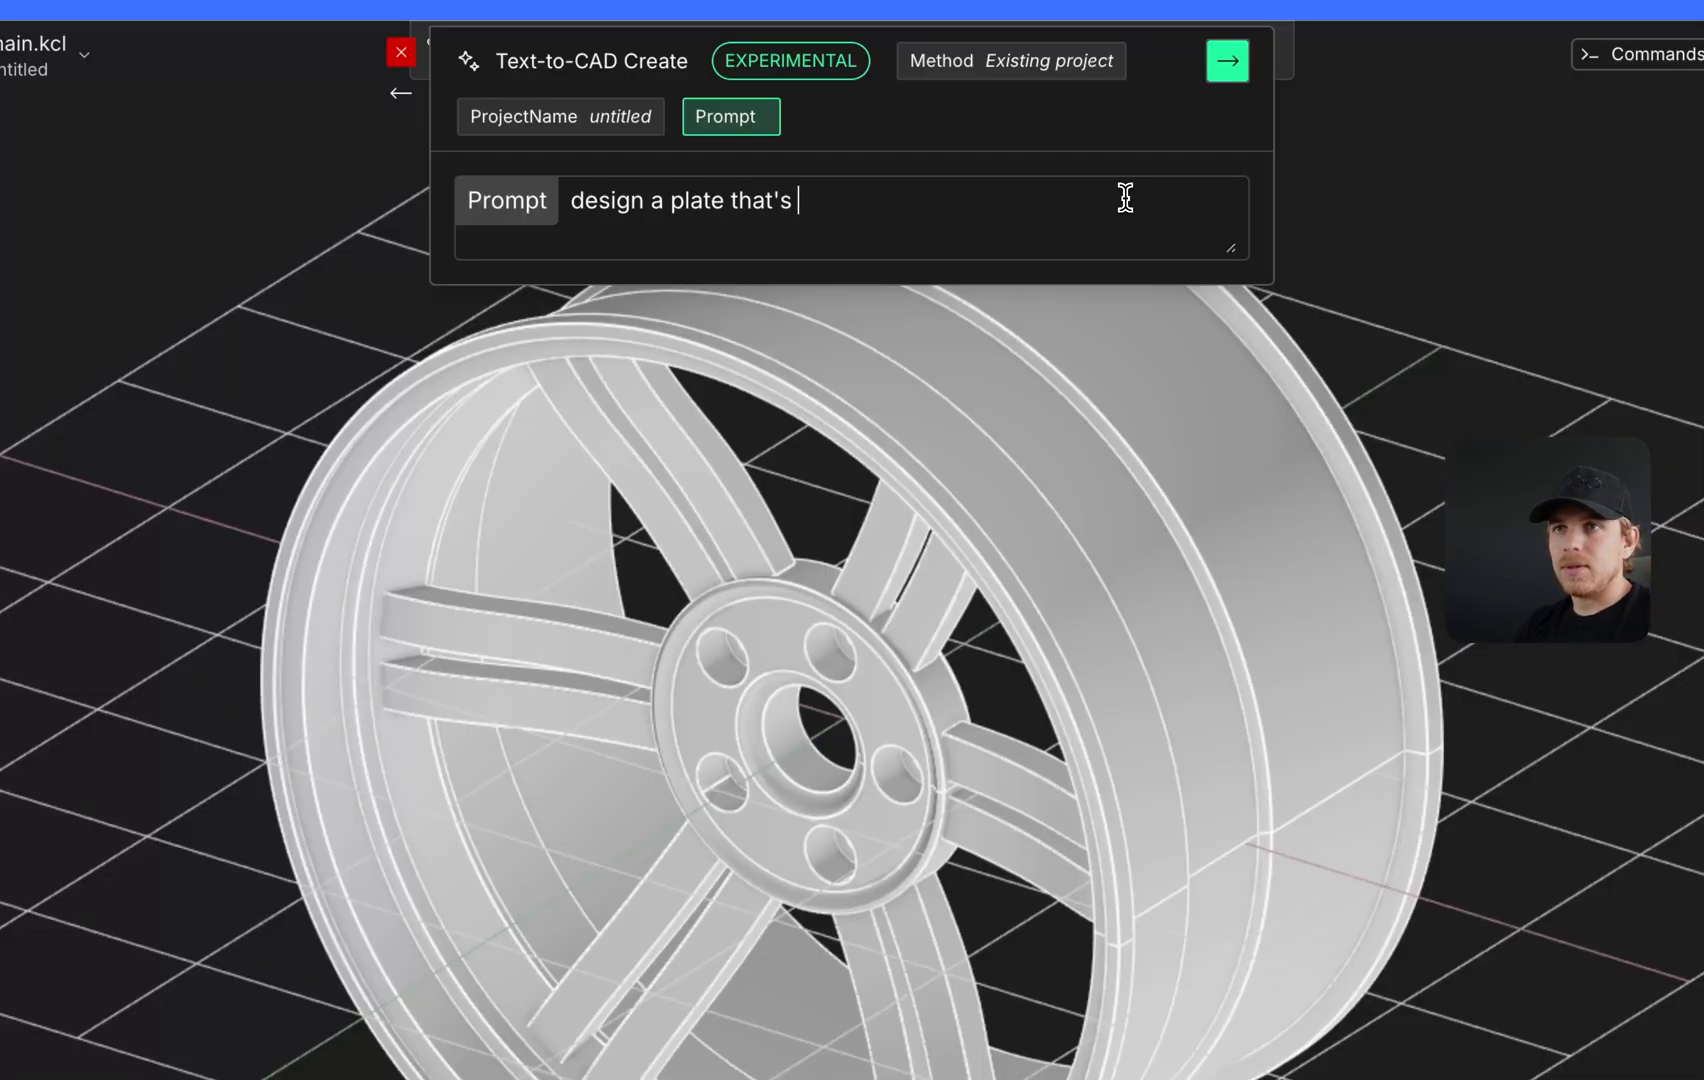
text(10 inches wide)
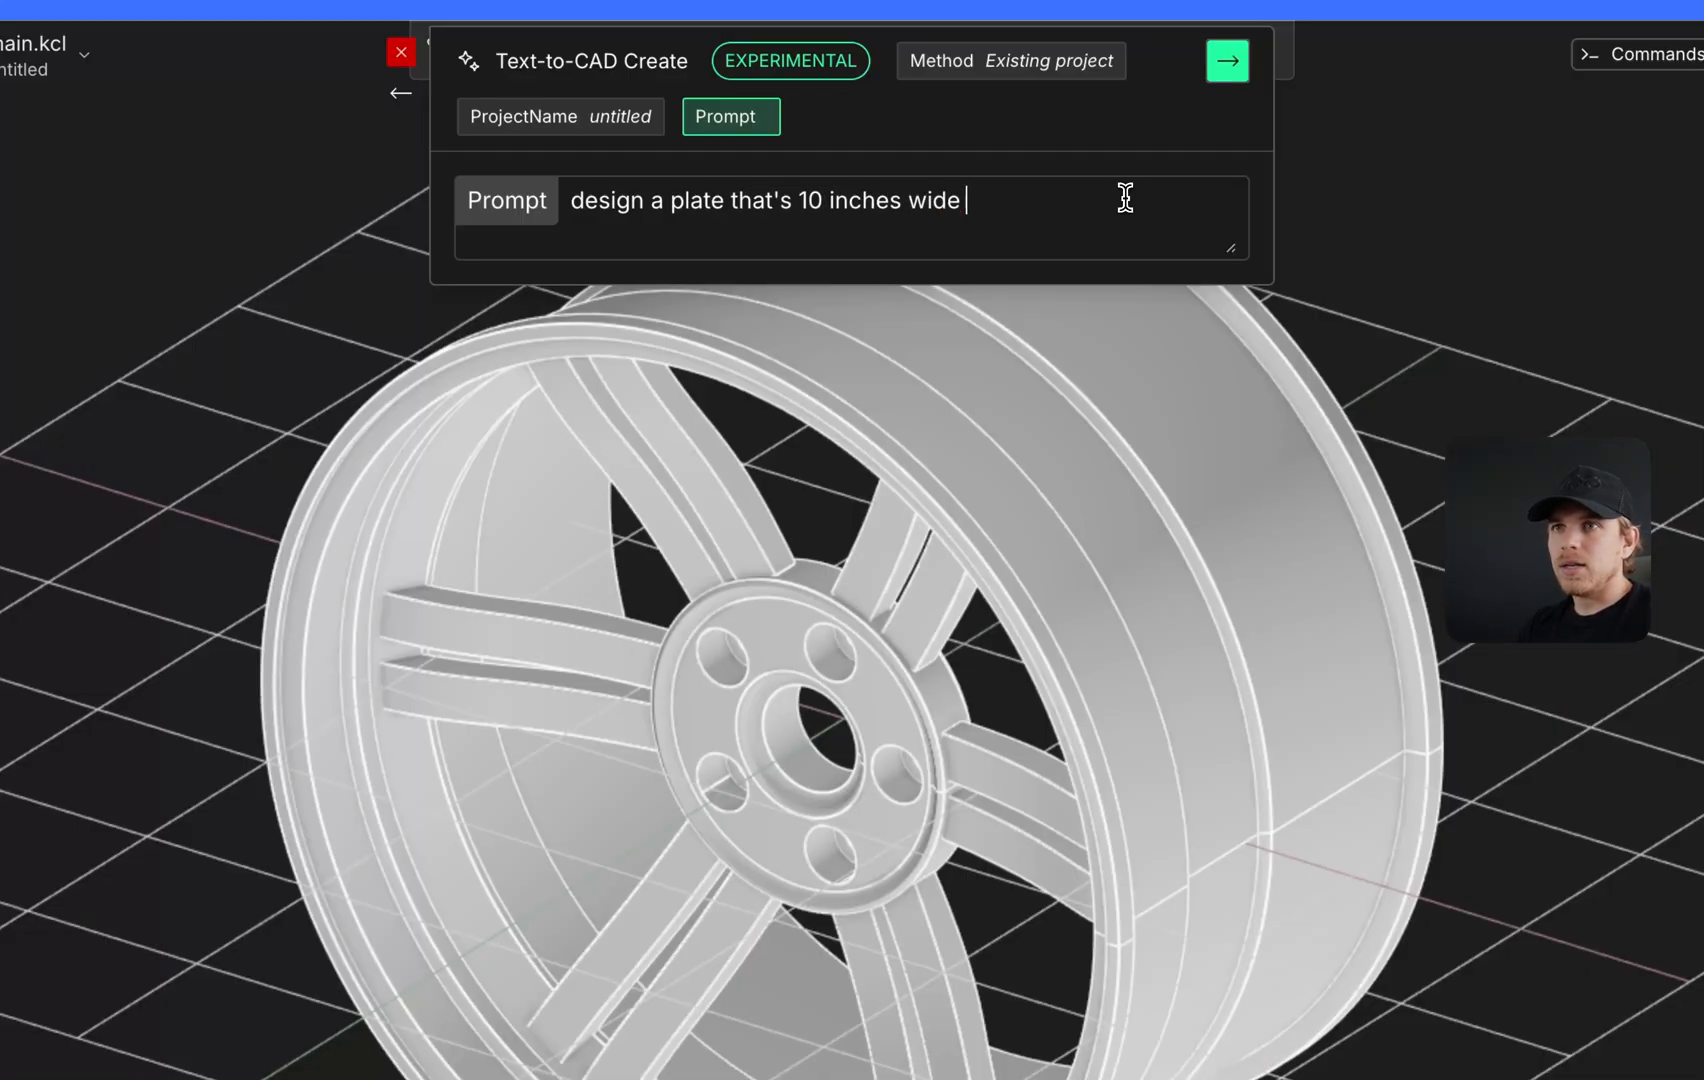
text(and 4 inches)
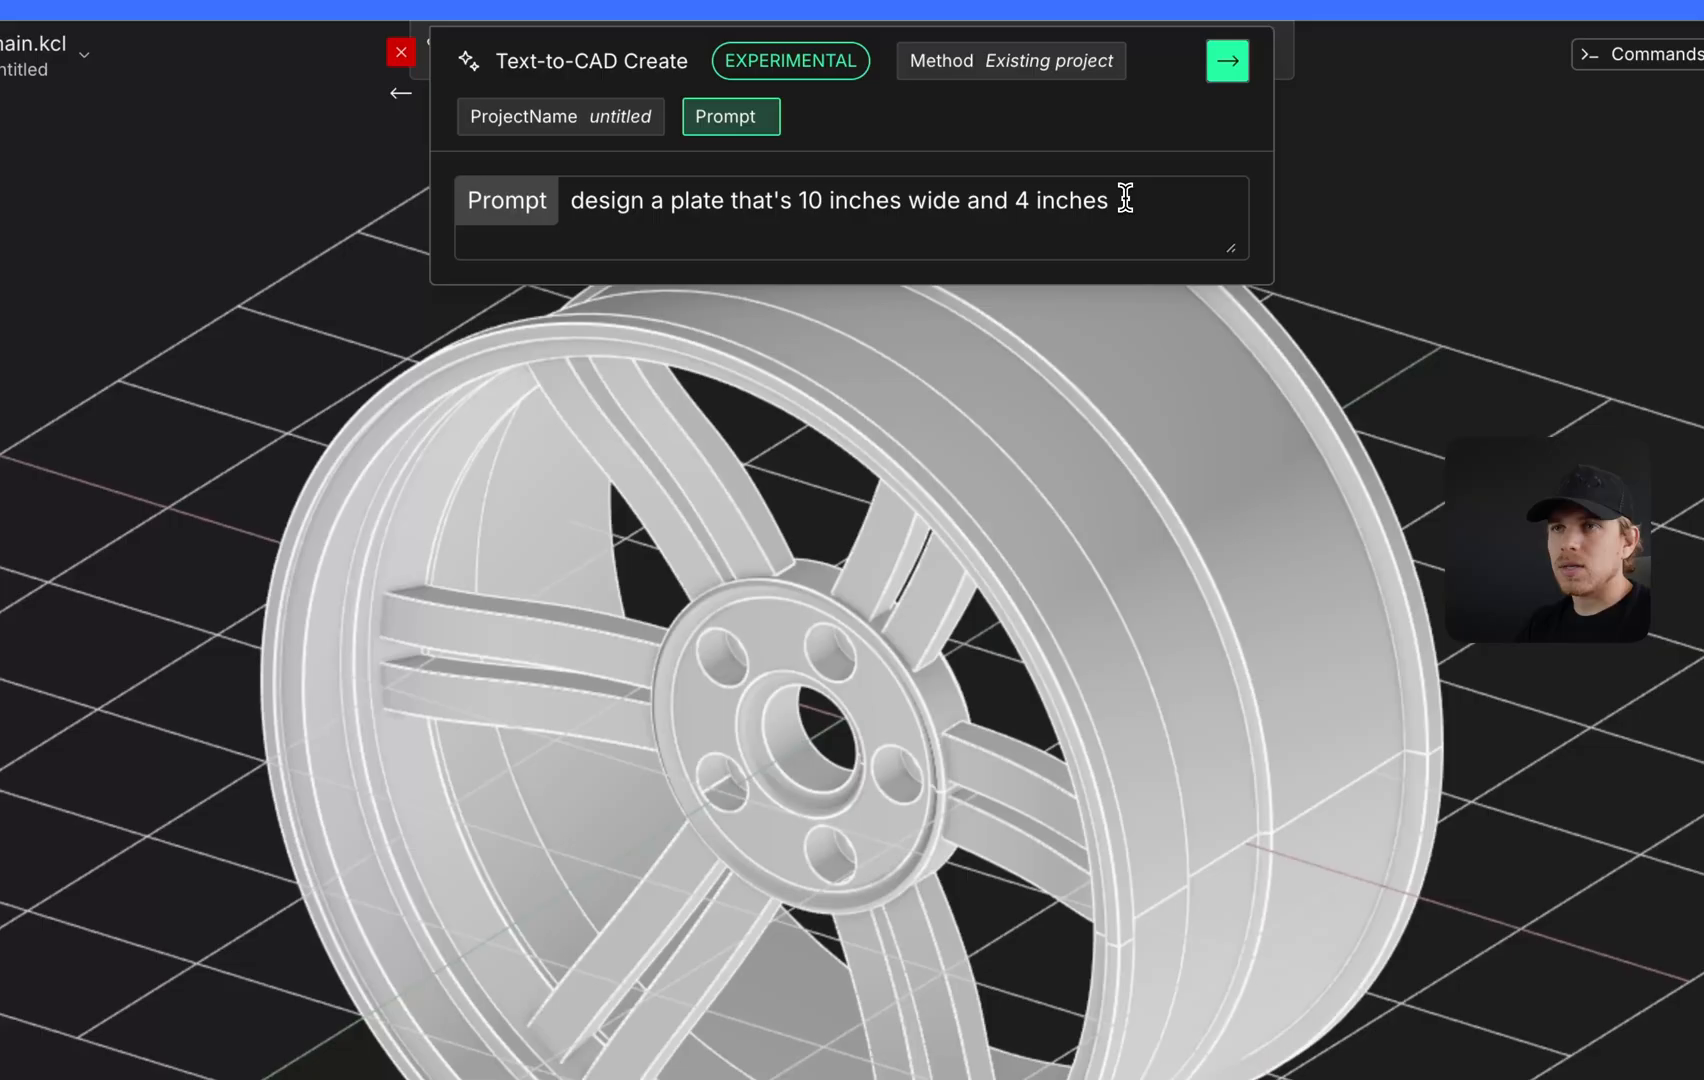
text(long, .25 inches thi)
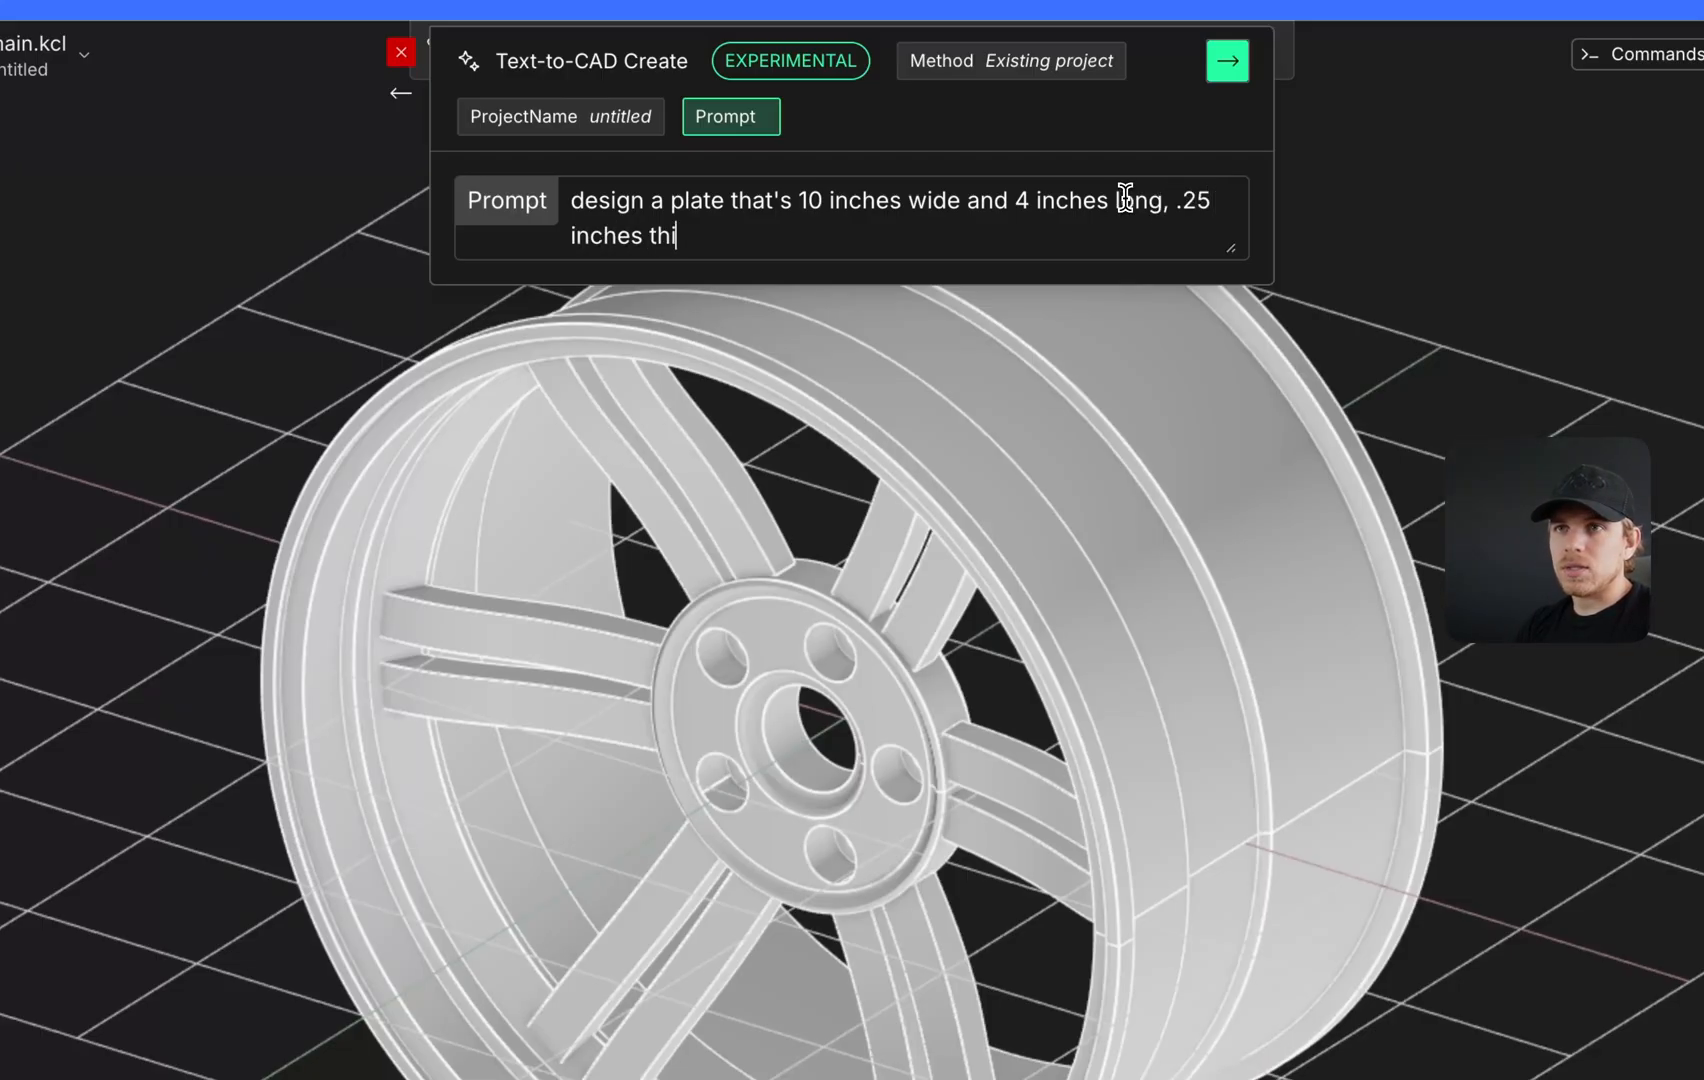
text(ck. Place a large)
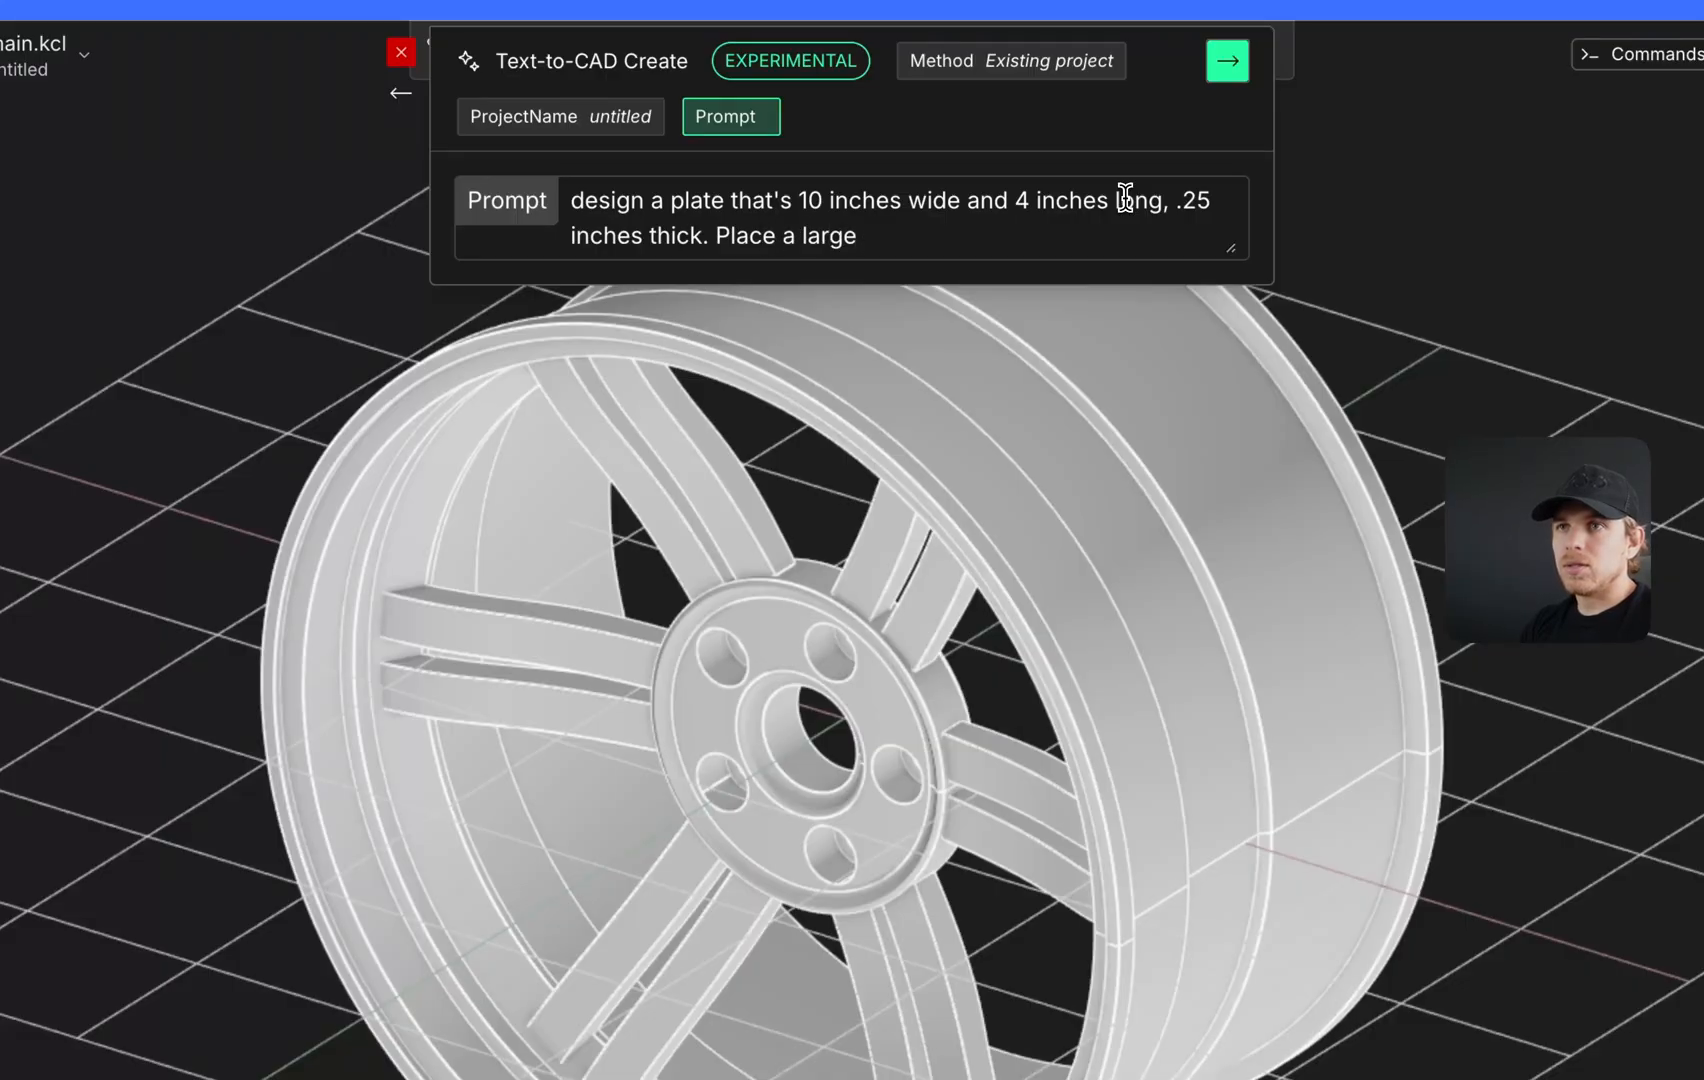
text(hole in the center that is)
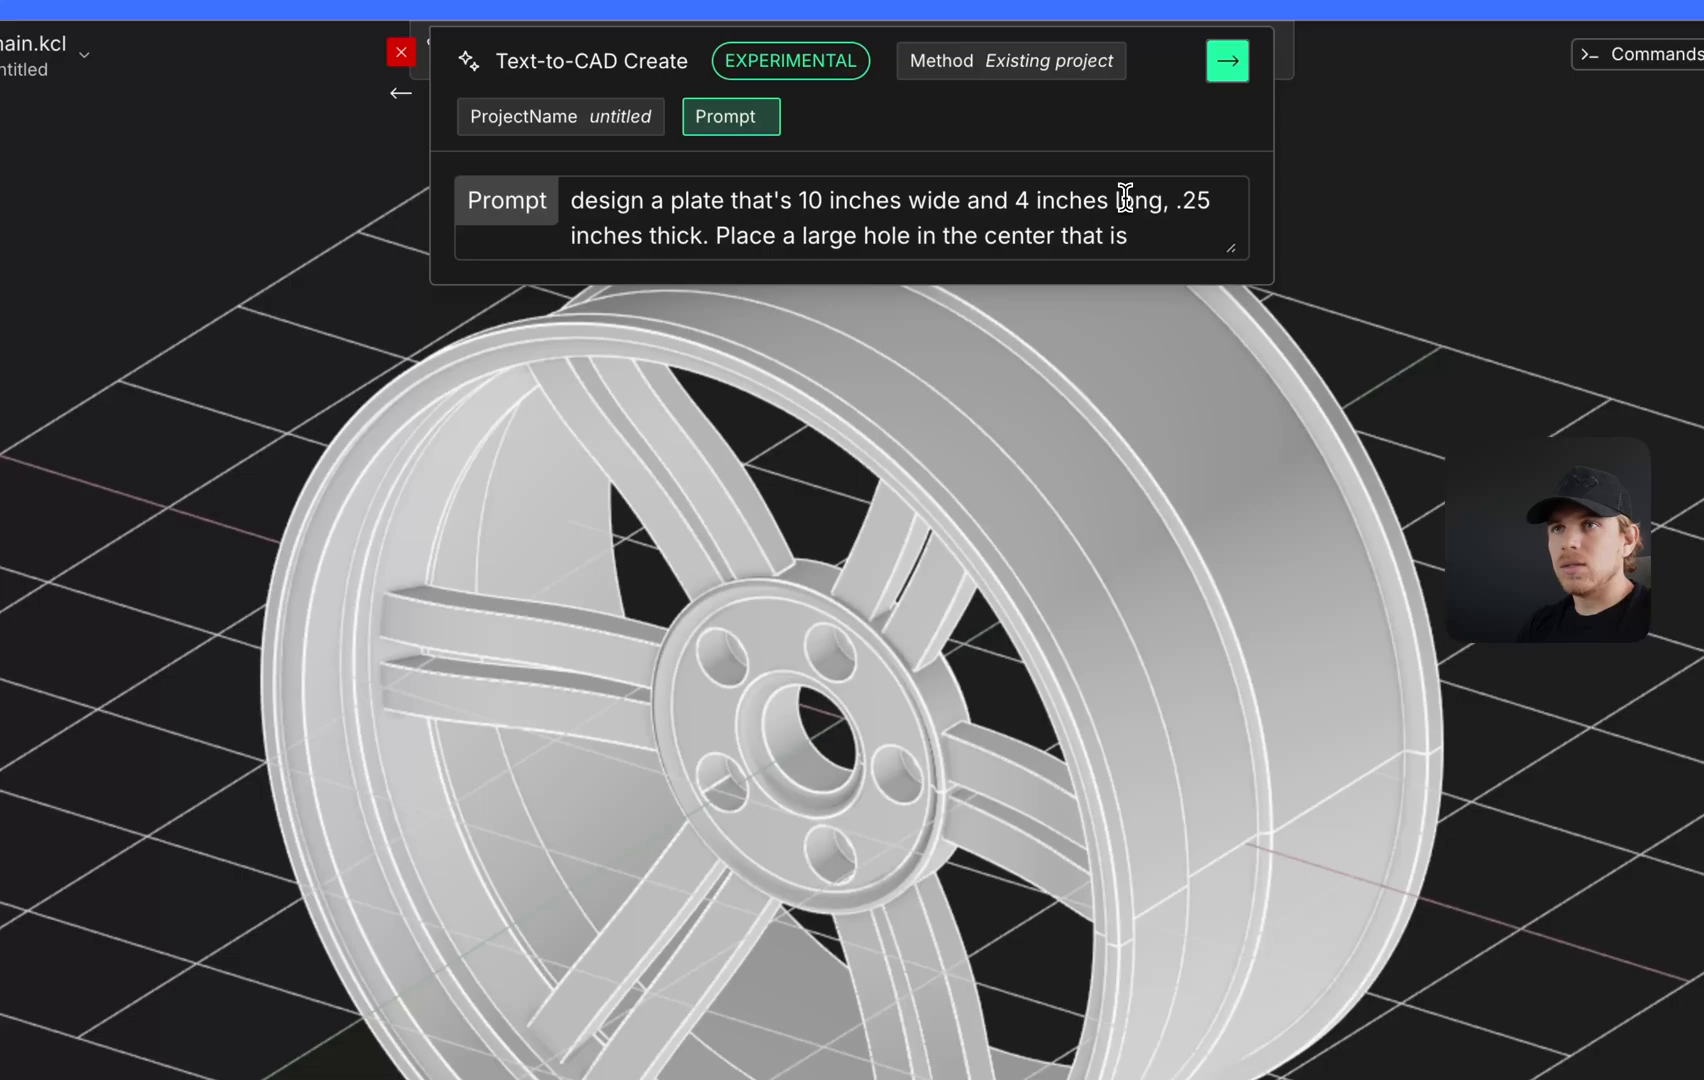
text(2 inches in diameter)
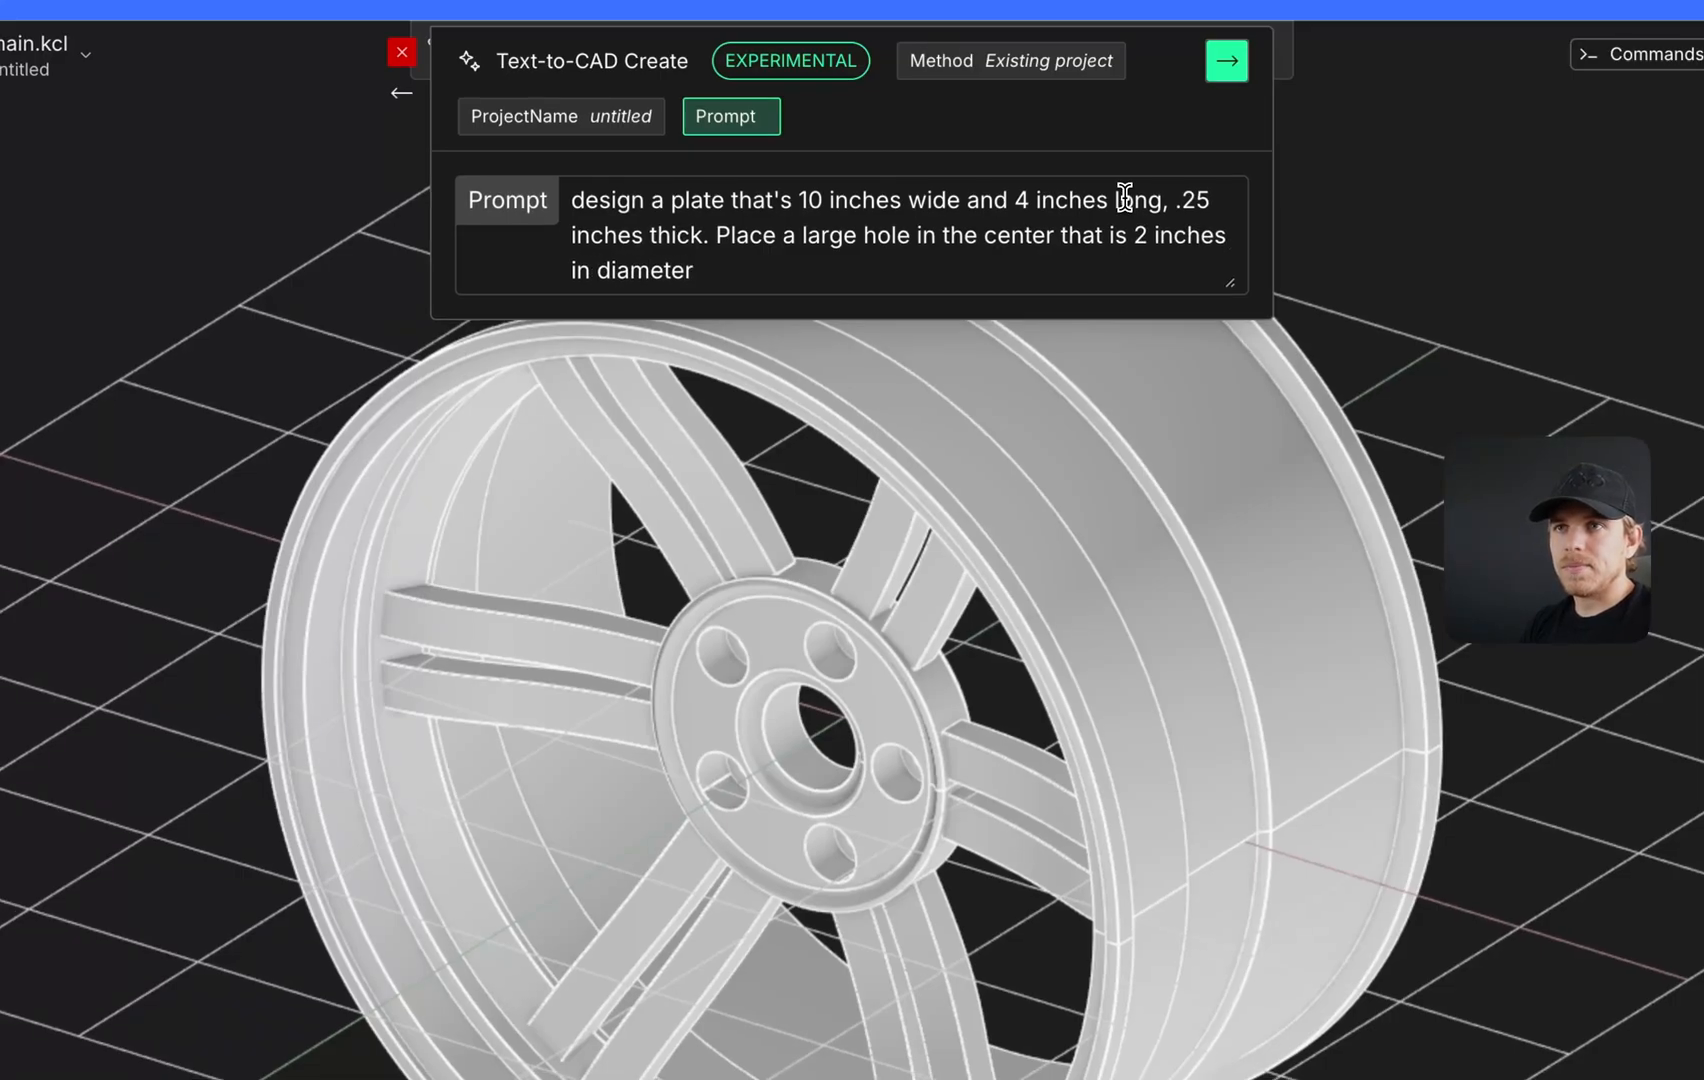
click(1226, 60)
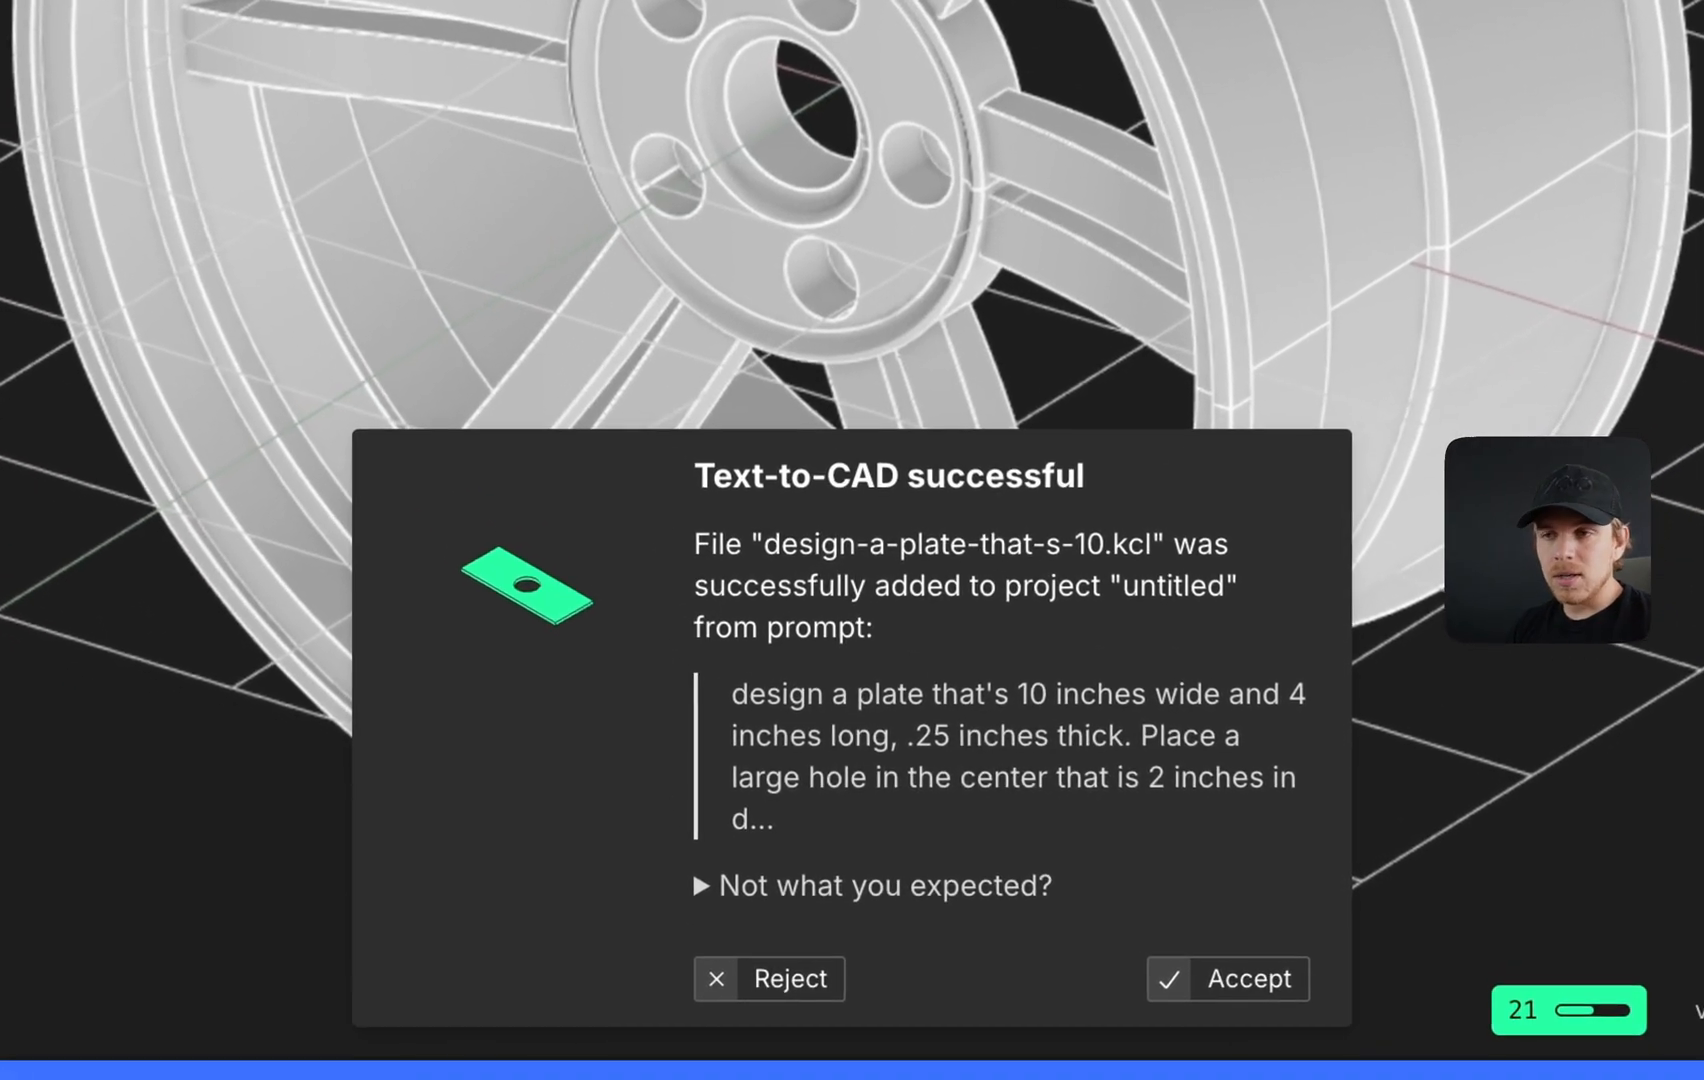
Accept the generated plate, adding design-a-plate-that-s-10.kcl to the project.
click(1250, 978)
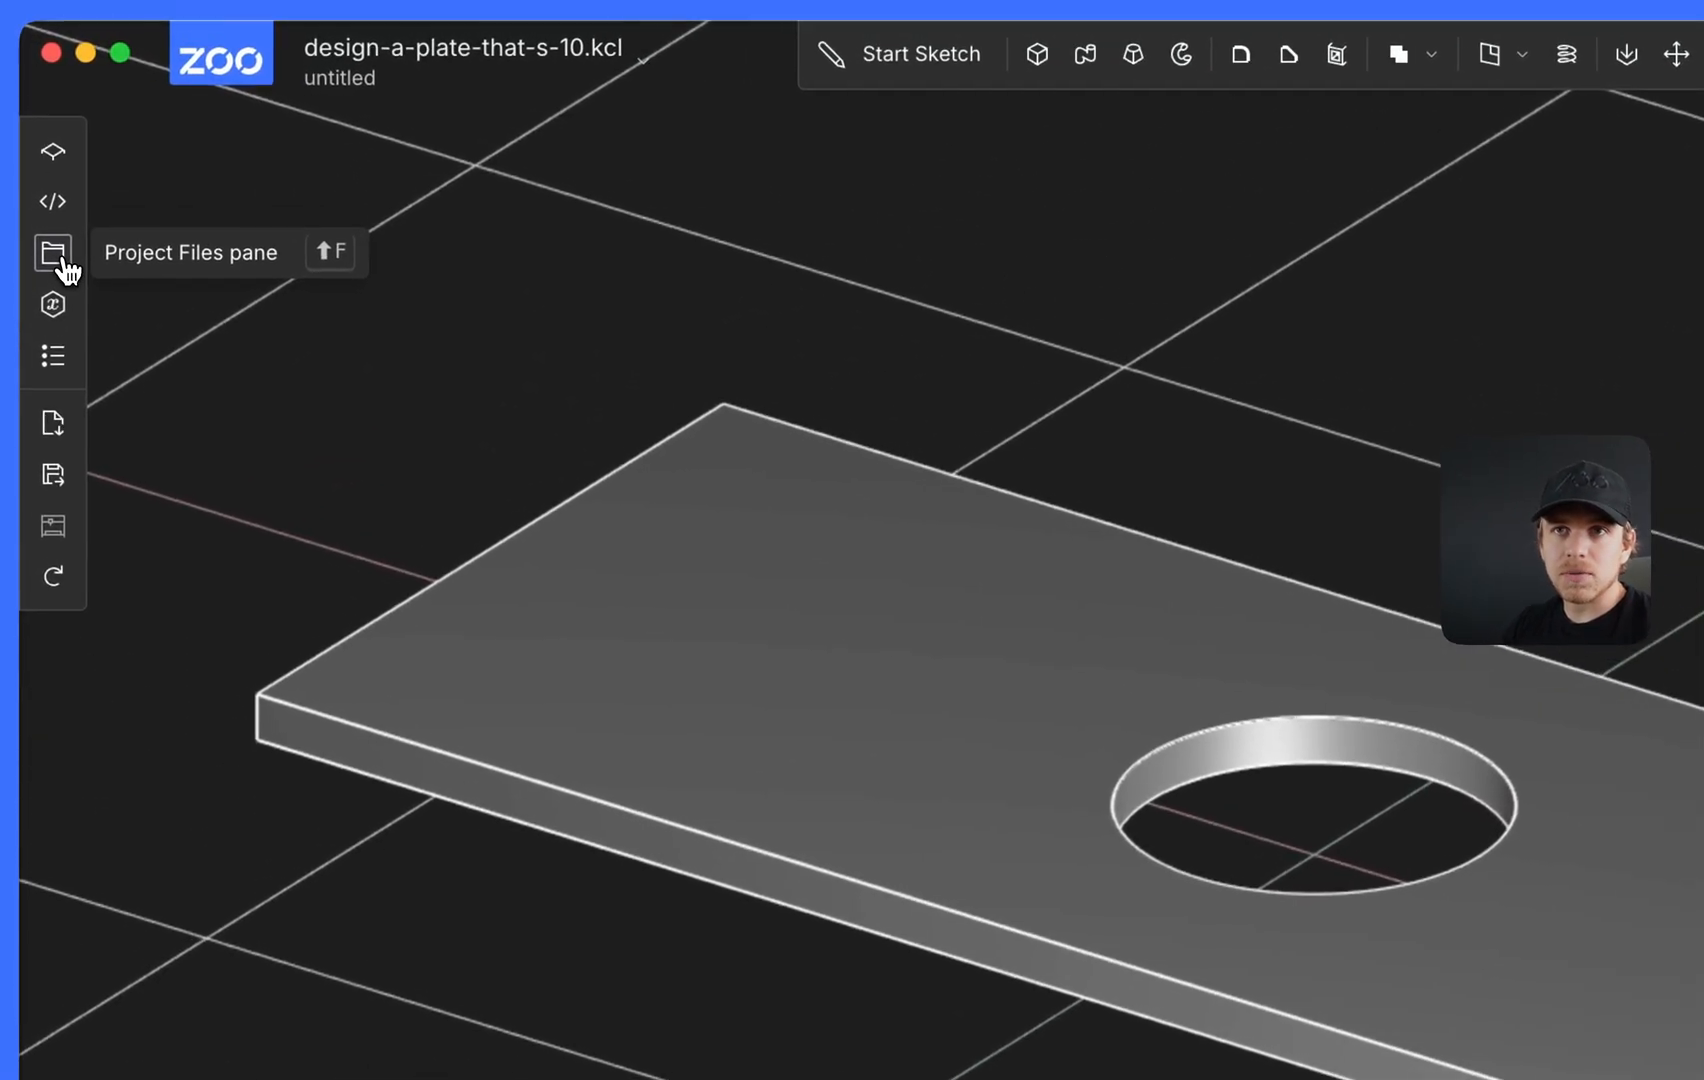
Show the project files and reopen main.kcl with the car wheel.
click(52, 252)
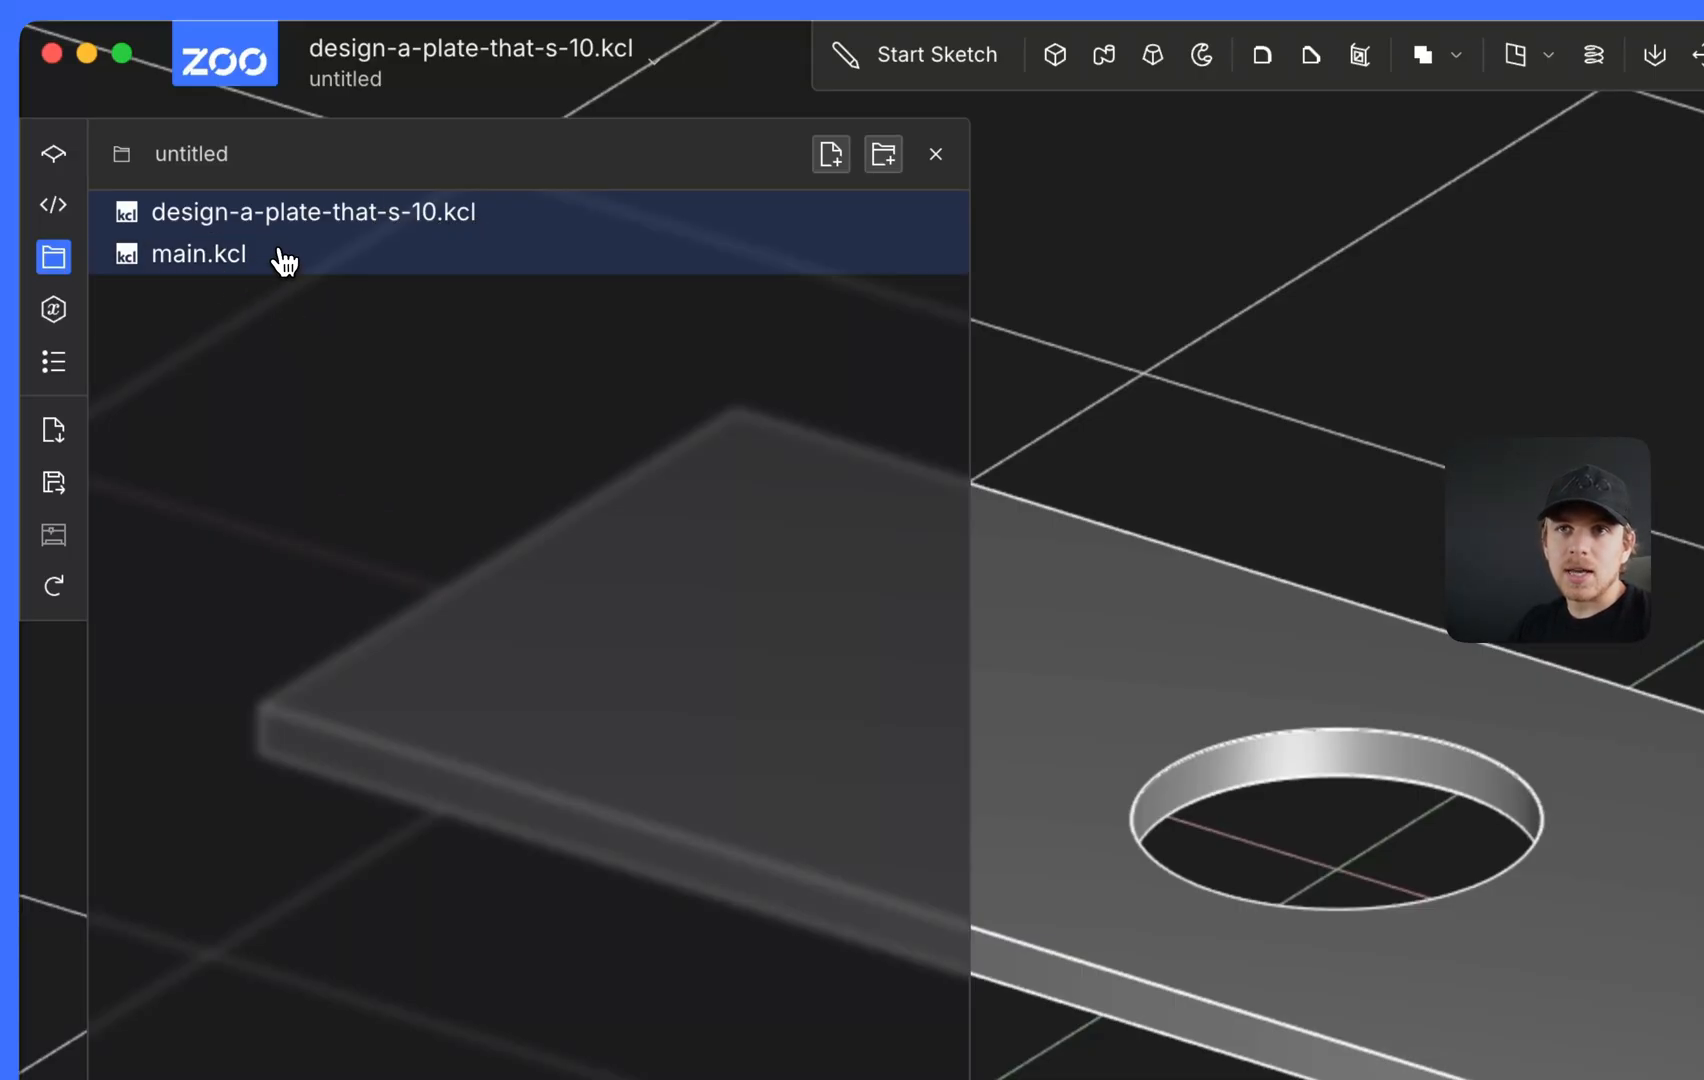
click(200, 254)
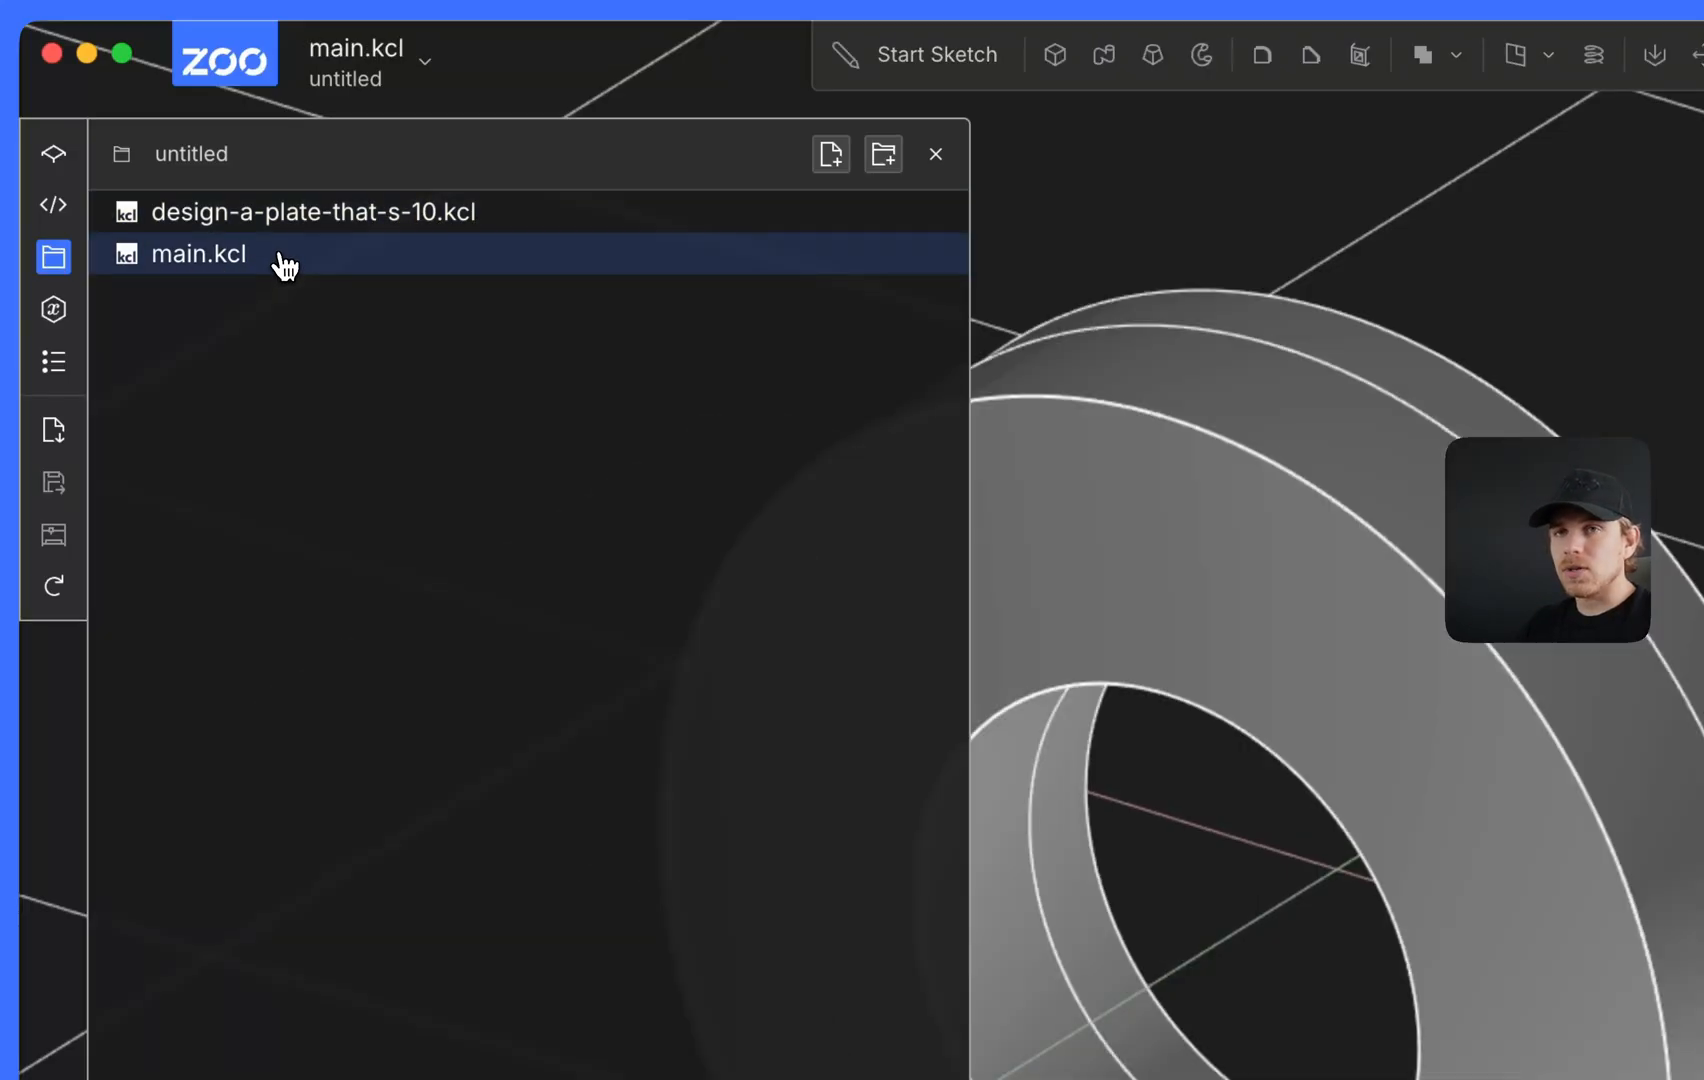